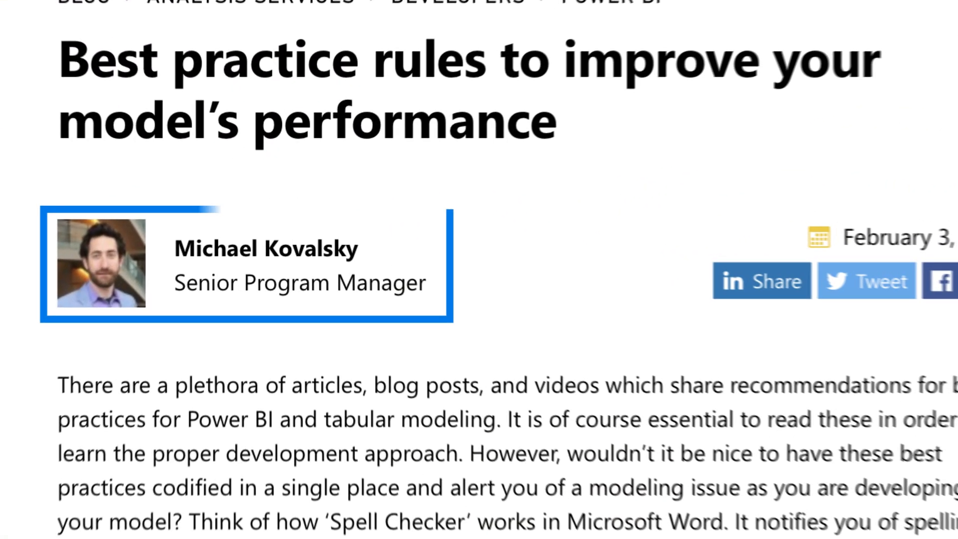
- Scroll down through the Power BI blog post toward the Elegant BI site link
{"action": "scroll", "scroll_direction": "down", "scroll_amount": 3}
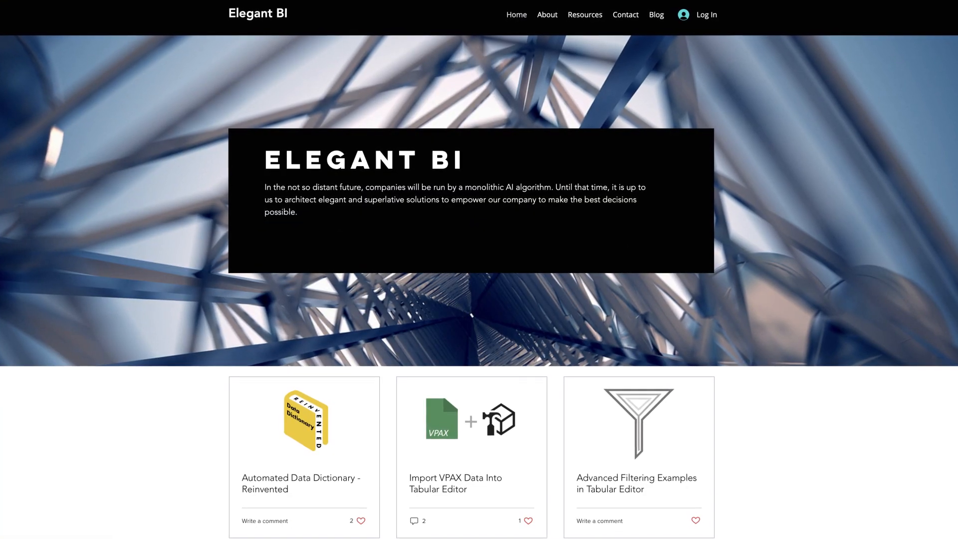
{"action": "scroll", "scroll_direction": "down", "scroll_amount": 3}
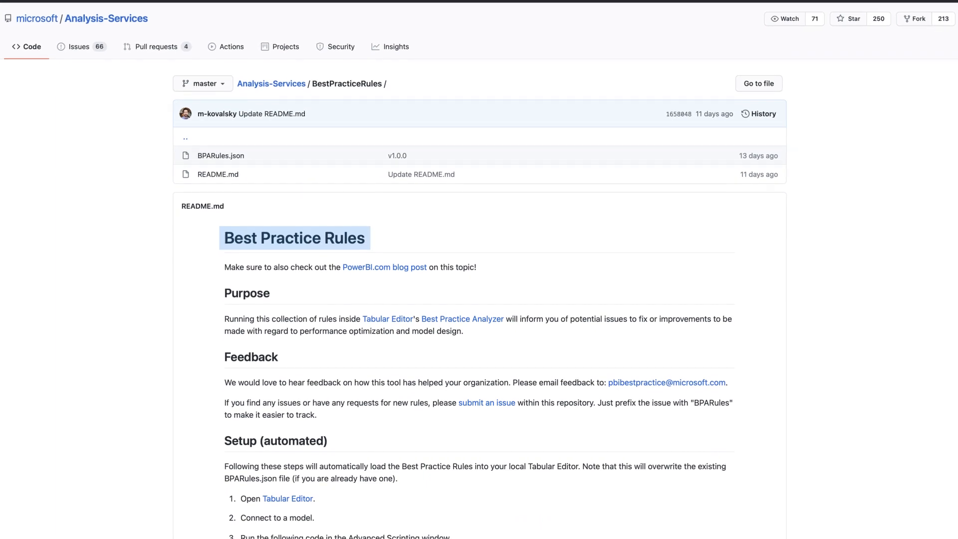
{"action": "scroll", "scroll_direction": "down", "scroll_amount": 3}
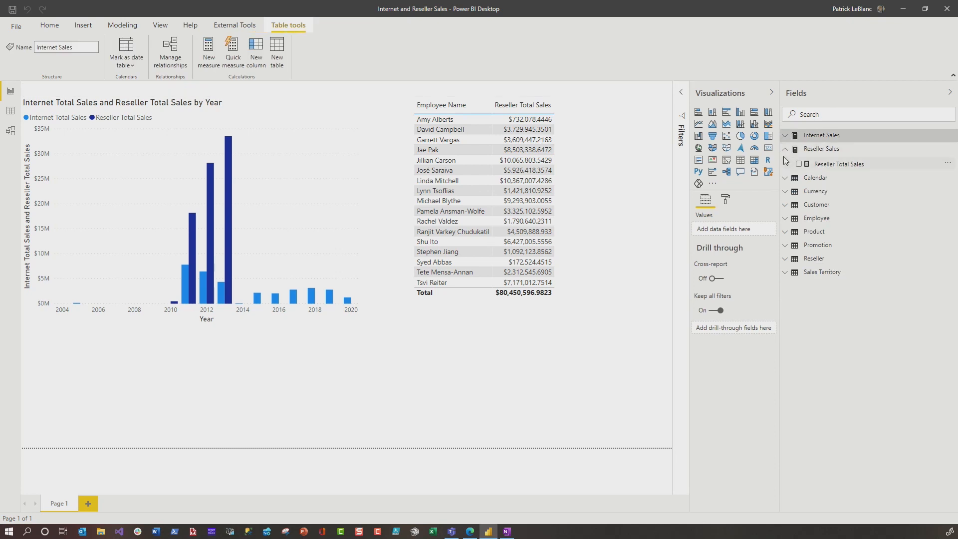
- Expand and collapse the Internet Sales table's measures, then switch over to Tabular Editor
{"action": "left_click", "coordinate": [786, 135]}
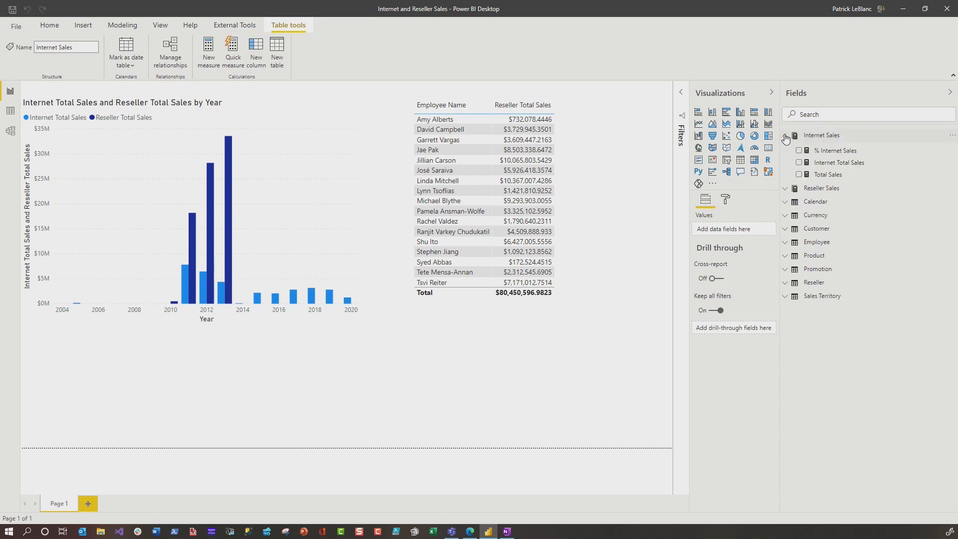
{"action": "left_click", "coordinate": [787, 134]}
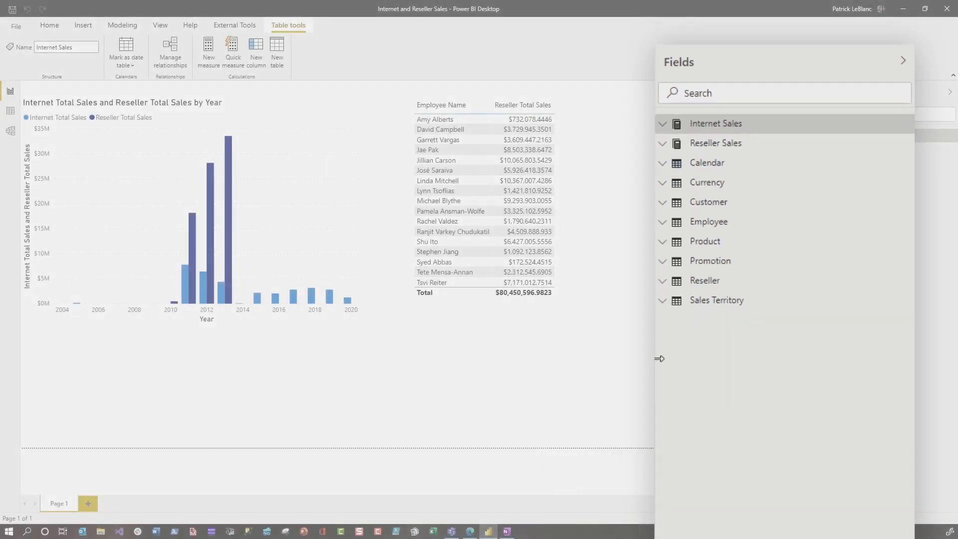
{"action": "left_click", "coordinate": [660, 358]}
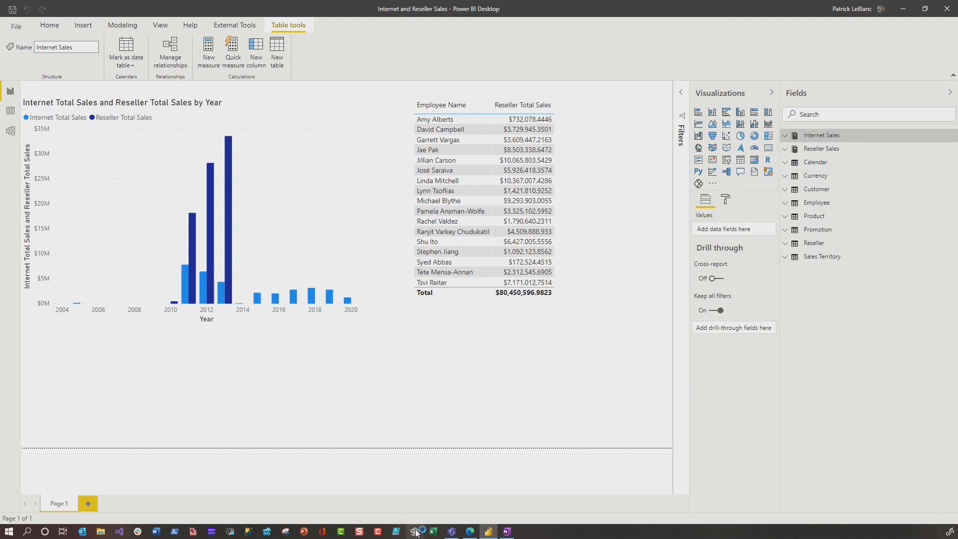
{"action": "left_click", "coordinate": [415, 531]}
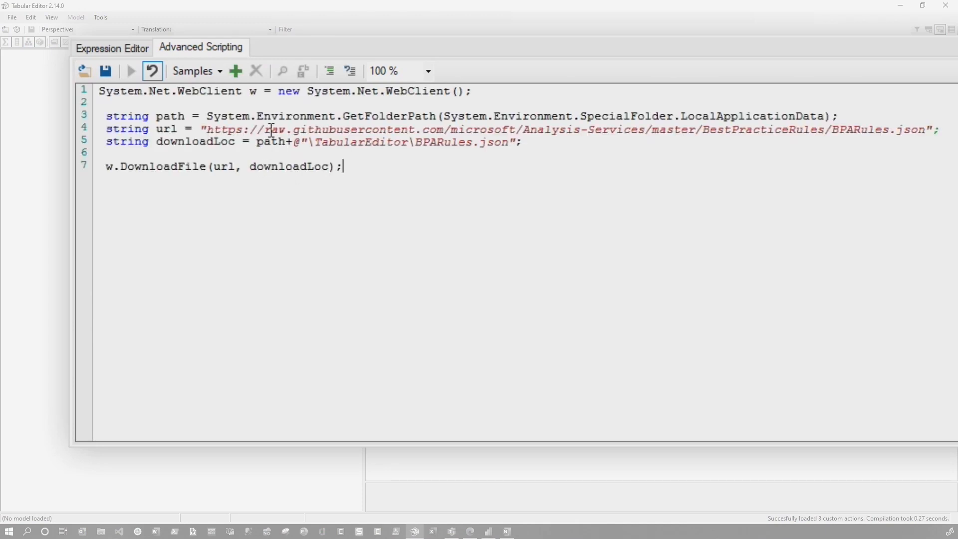
{"action": "mouse_move", "coordinate": [130, 70]}
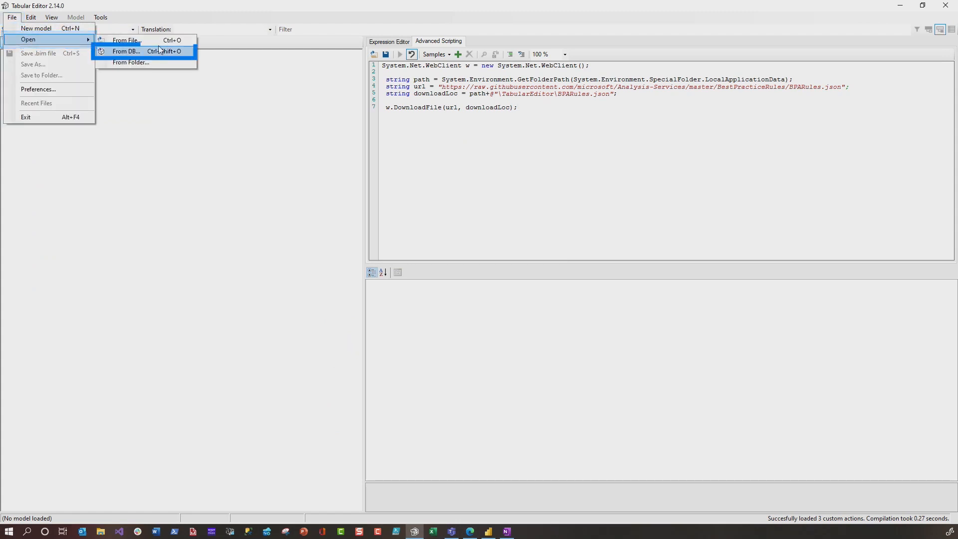
- Connect via Open from DB to the localhost Internet and Reseller Sales Power BI model
{"action": "left_click", "coordinate": [125, 51]}
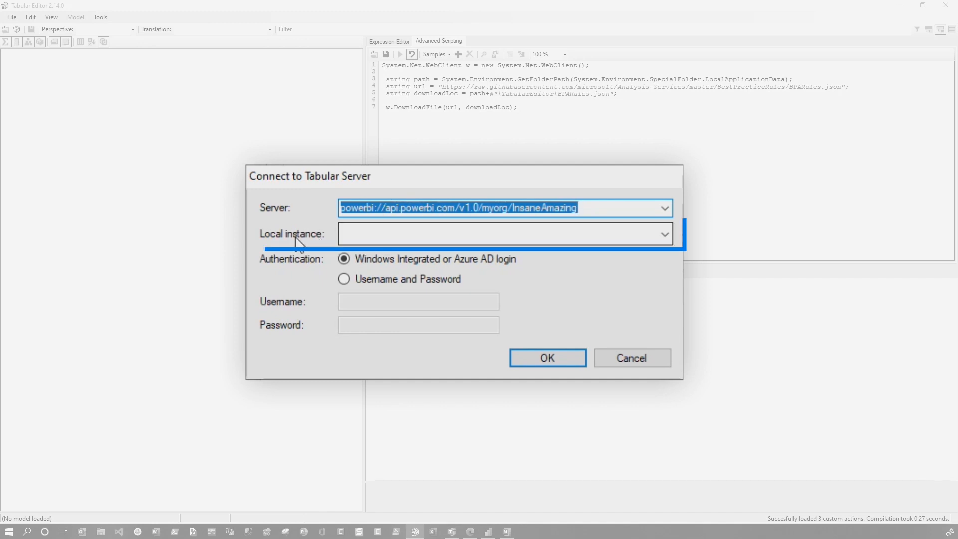
{"action": "left_click", "coordinate": [665, 233]}
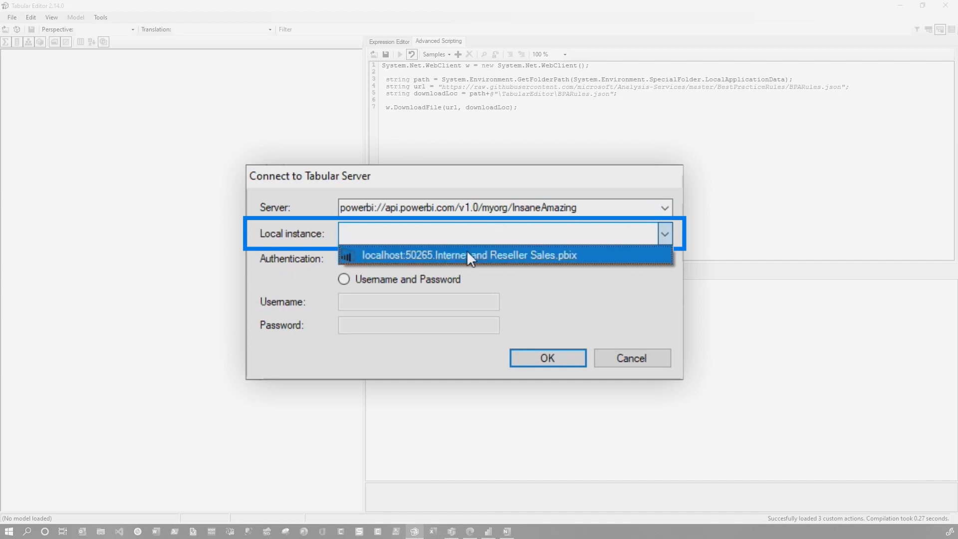
{"action": "mouse_move", "coordinate": [491, 297]}
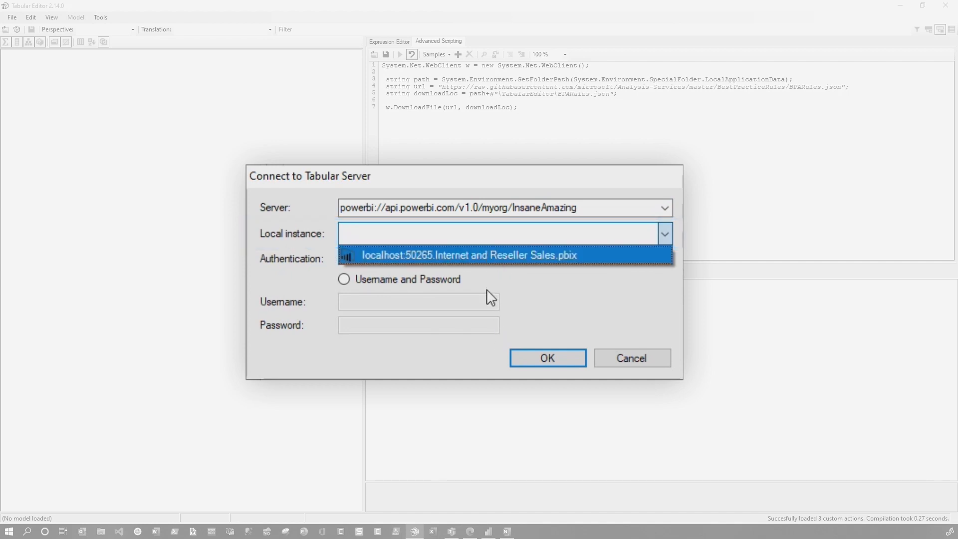
{"action": "mouse_move", "coordinate": [470, 262]}
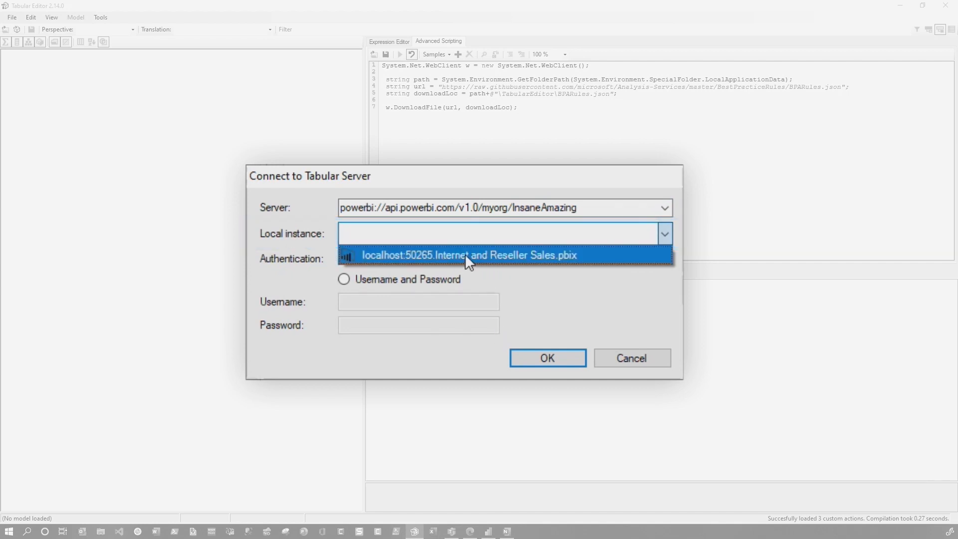
{"action": "left_click", "coordinate": [466, 254]}
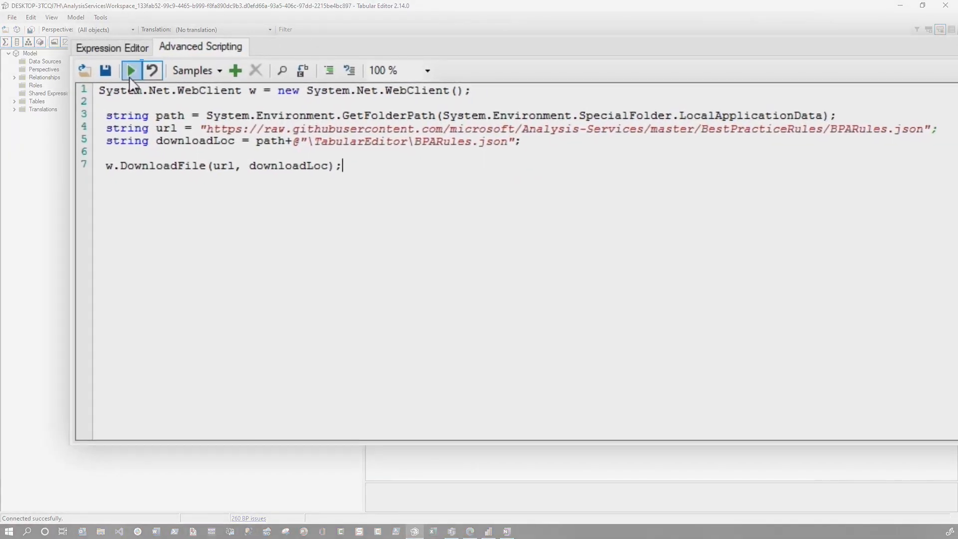
{"action": "mouse_move", "coordinate": [130, 70]}
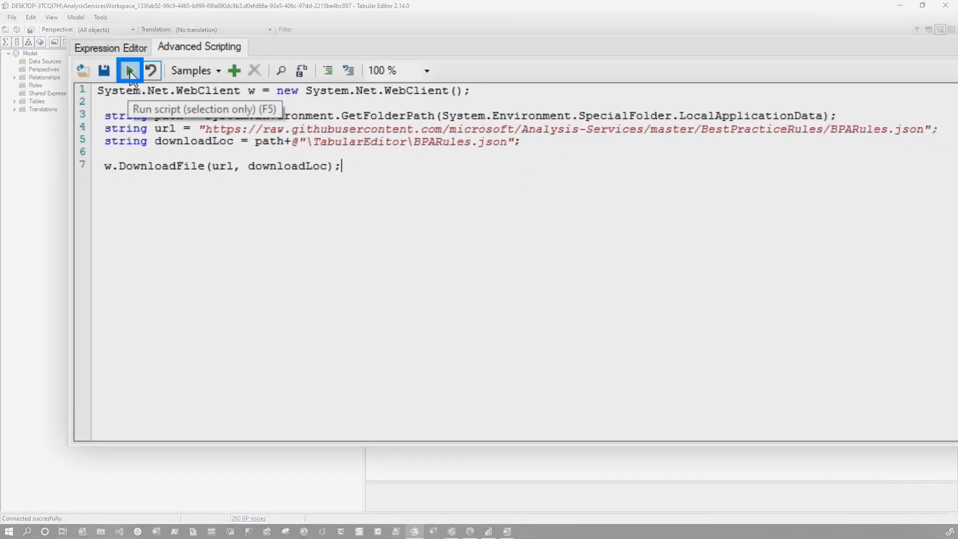
- Run the rules download script and save it as the Model-context custom action BPA Rules MK
{"action": "double_click", "coordinate": [845, 128]}
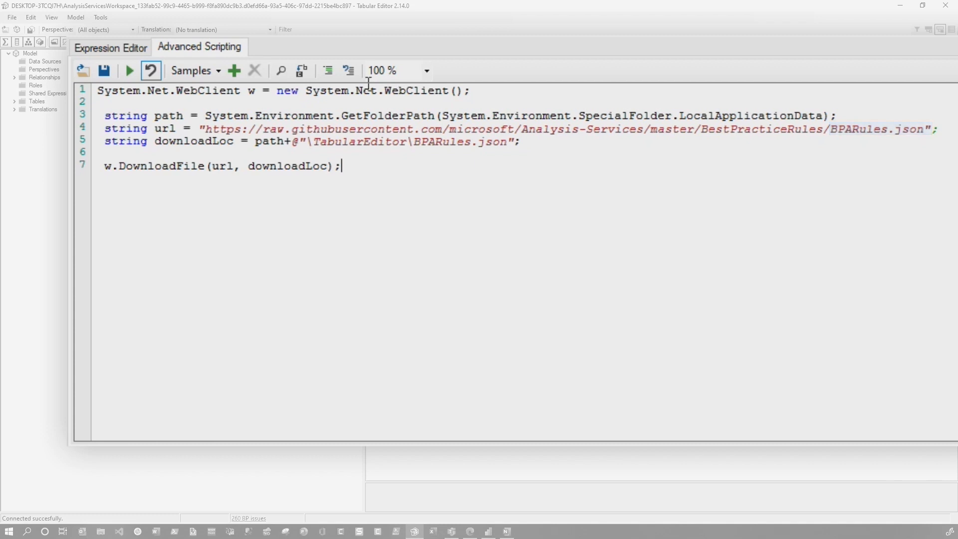
{"action": "left_click", "coordinate": [129, 70]}
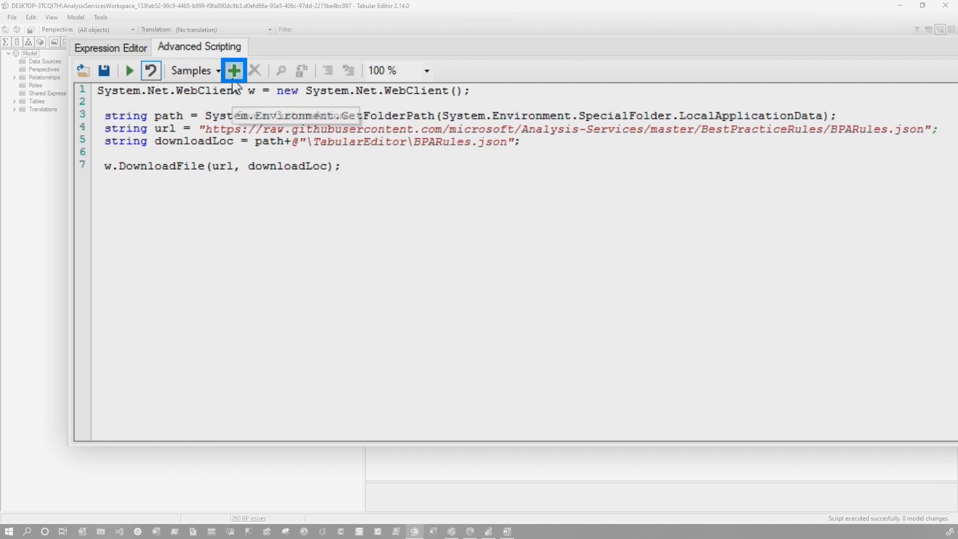
{"action": "mouse_move", "coordinate": [234, 70]}
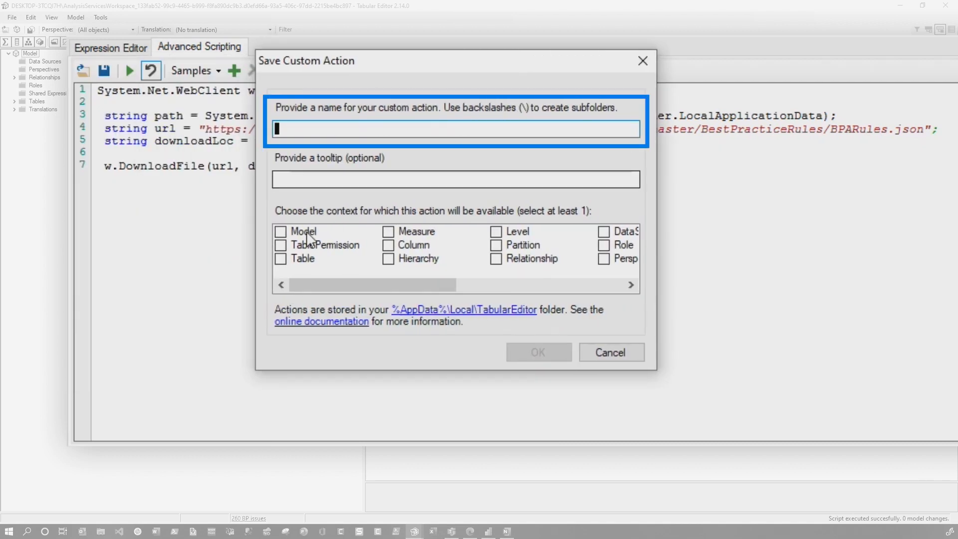
{"action": "left_click", "coordinate": [282, 230]}
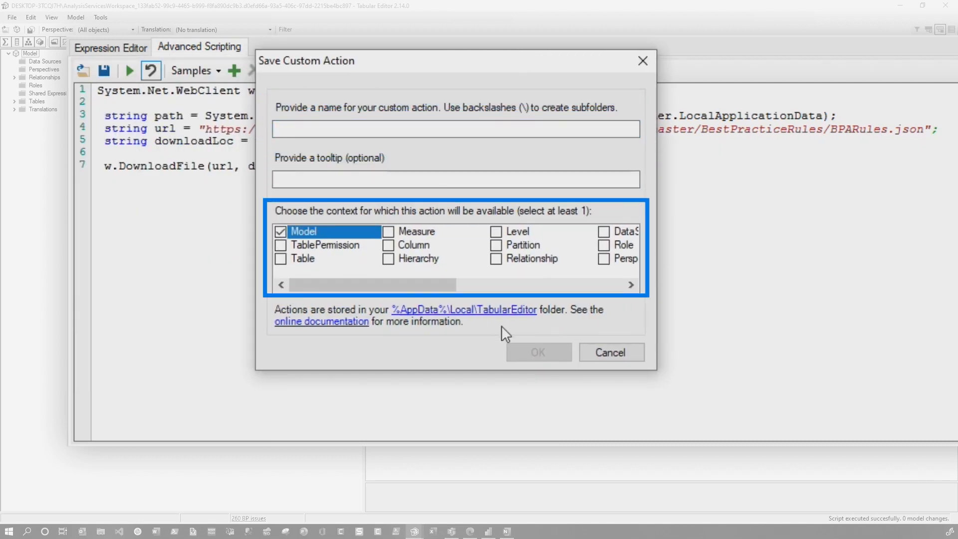
{"action": "left_click", "coordinate": [610, 352]}
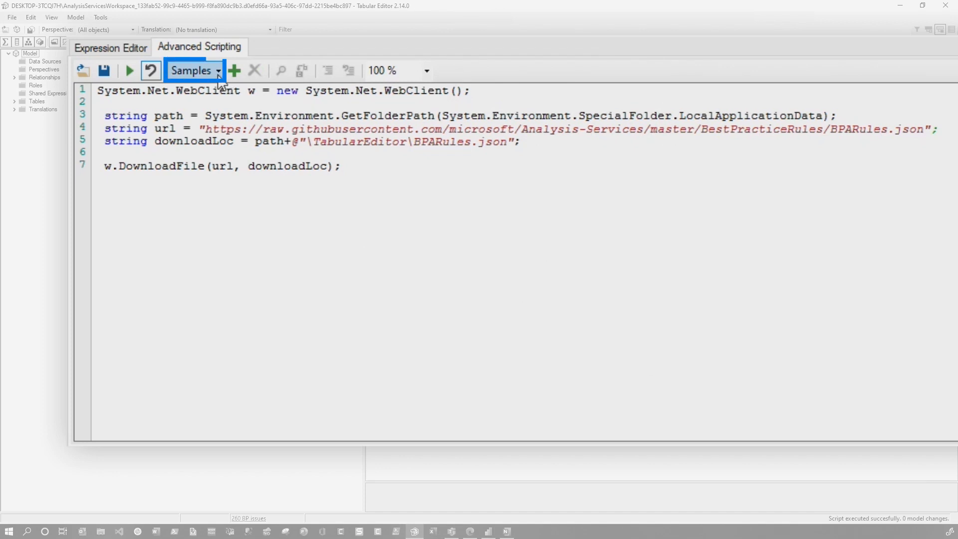
{"action": "left_click", "coordinate": [193, 70]}
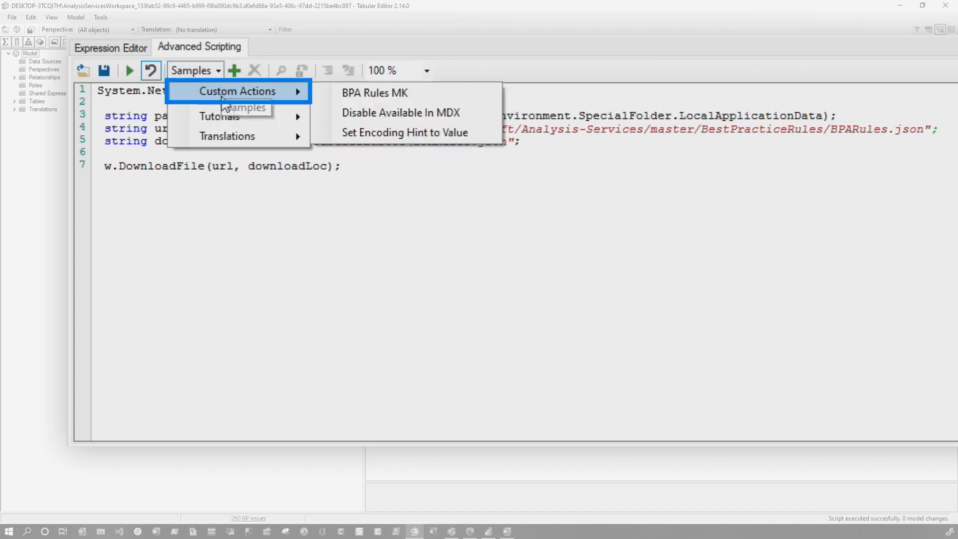
{"action": "mouse_move", "coordinate": [374, 93]}
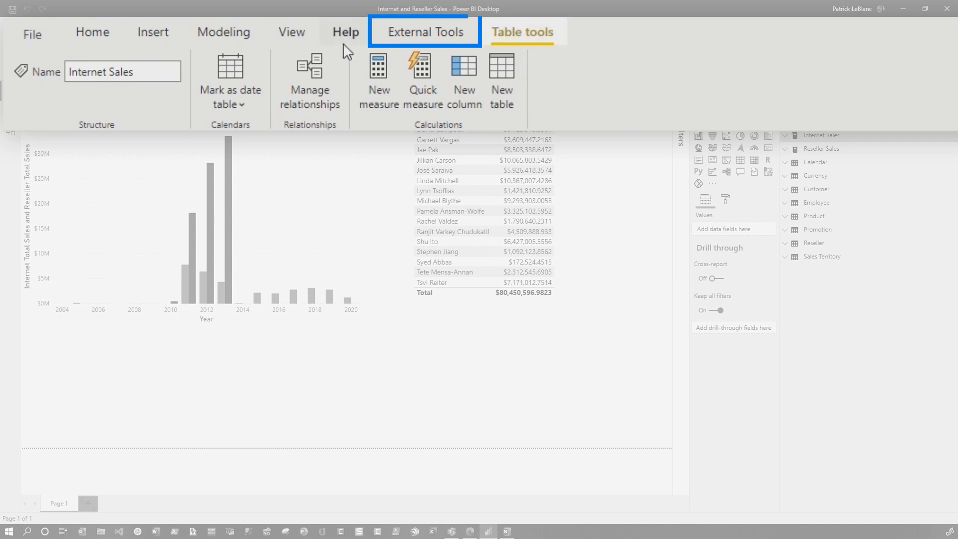
- Relaunch Tabular Editor from External Tools and maximize its window
{"action": "left_click", "coordinate": [425, 31]}
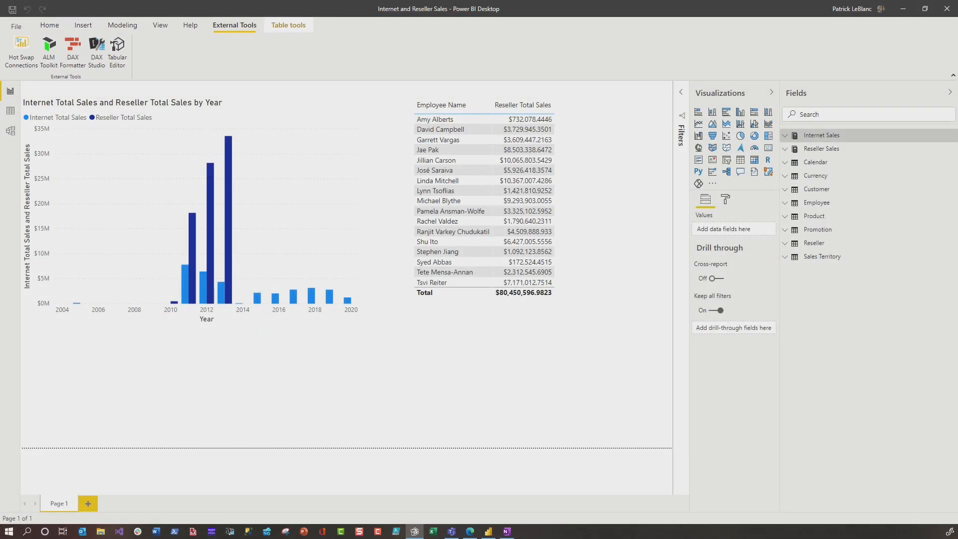
{"action": "left_click", "coordinate": [117, 49]}
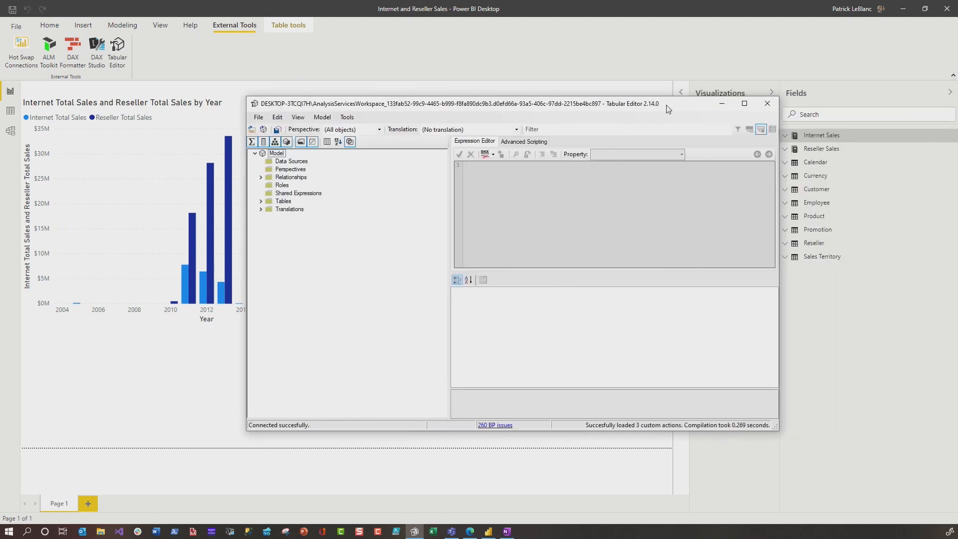
{"action": "left_click", "coordinate": [743, 103]}
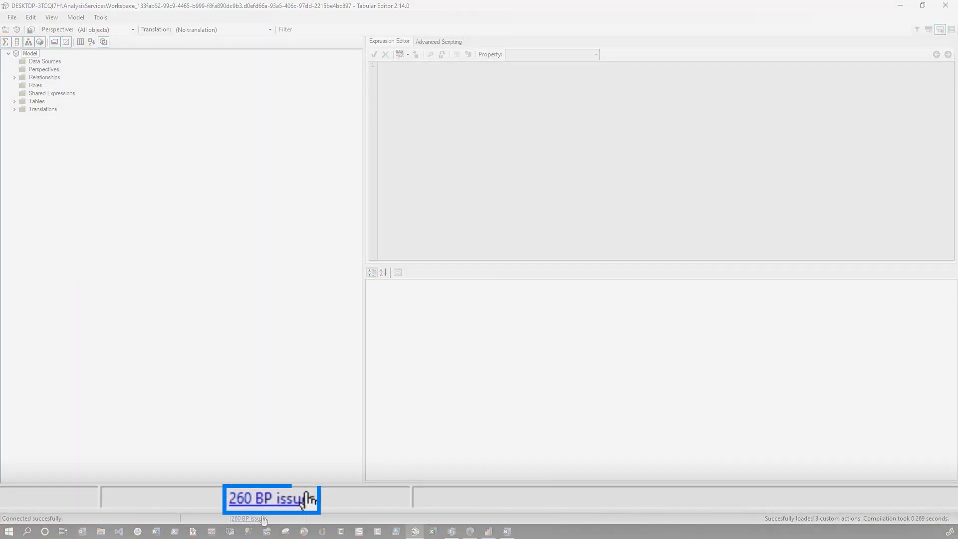
{"action": "mouse_move", "coordinate": [247, 526]}
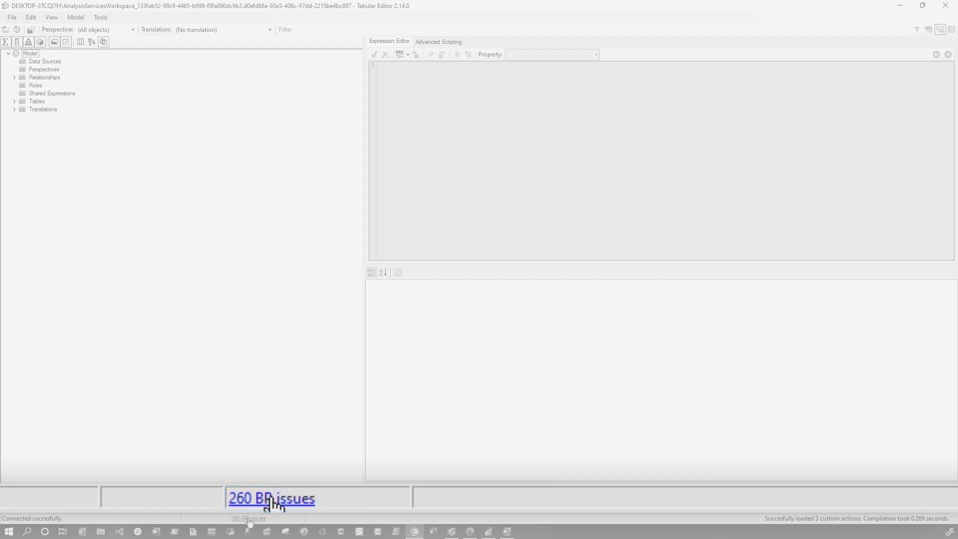
- Disable 'Background scan for Best Practice issues' in Preferences > Features
{"action": "left_click", "coordinate": [11, 17]}
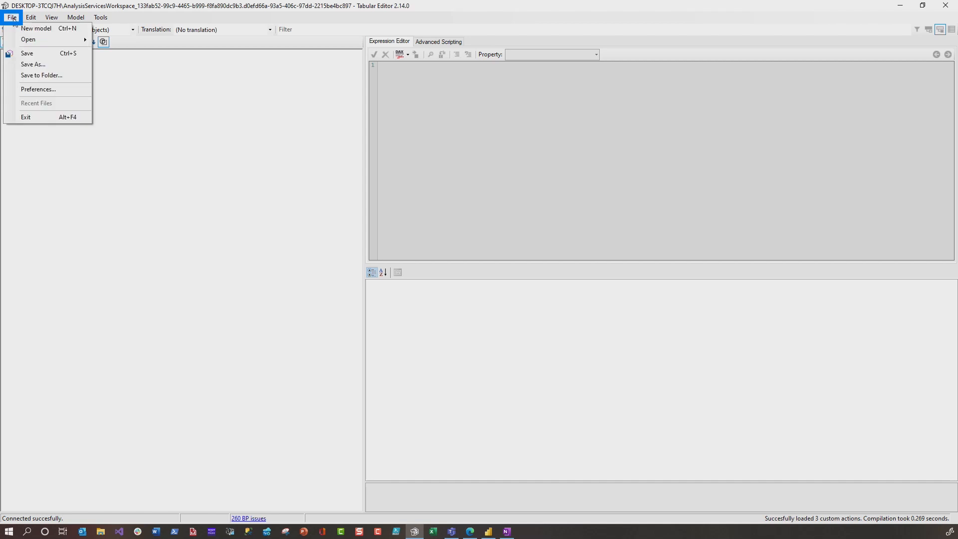
{"action": "left_click", "coordinate": [11, 17]}
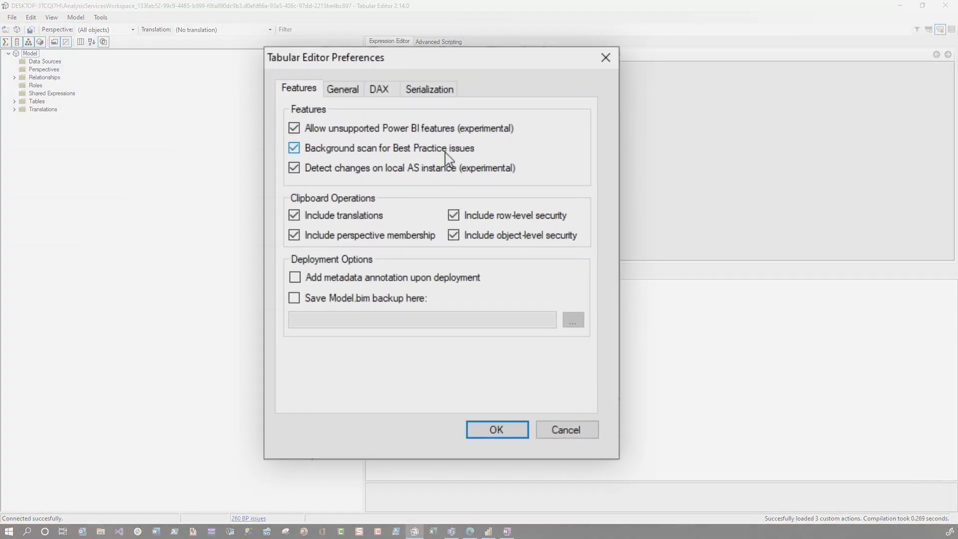
{"action": "left_click", "coordinate": [294, 148]}
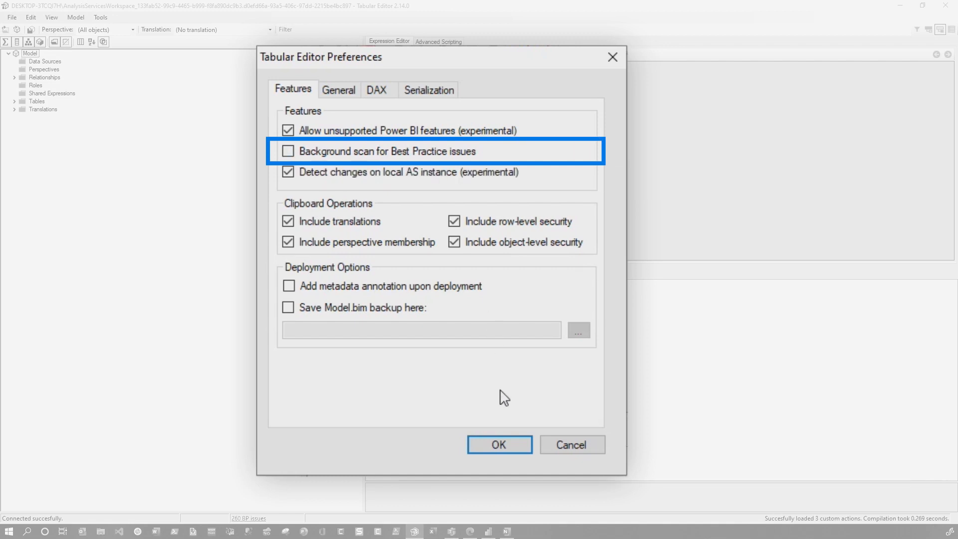
{"action": "left_click", "coordinate": [499, 444]}
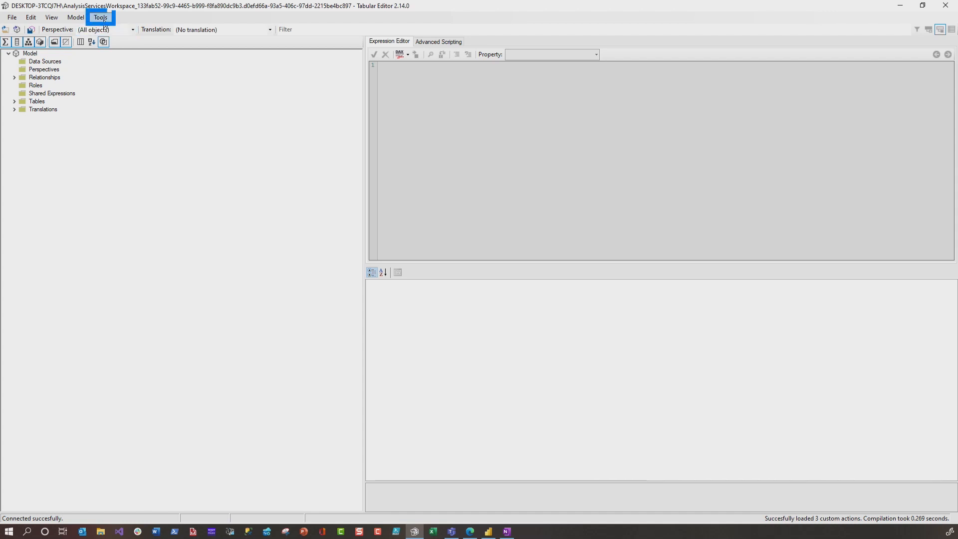
- View the Best Practice Analyzer, then re-enable background scanning so 260 BP issues shows again
{"action": "left_click", "coordinate": [100, 17]}
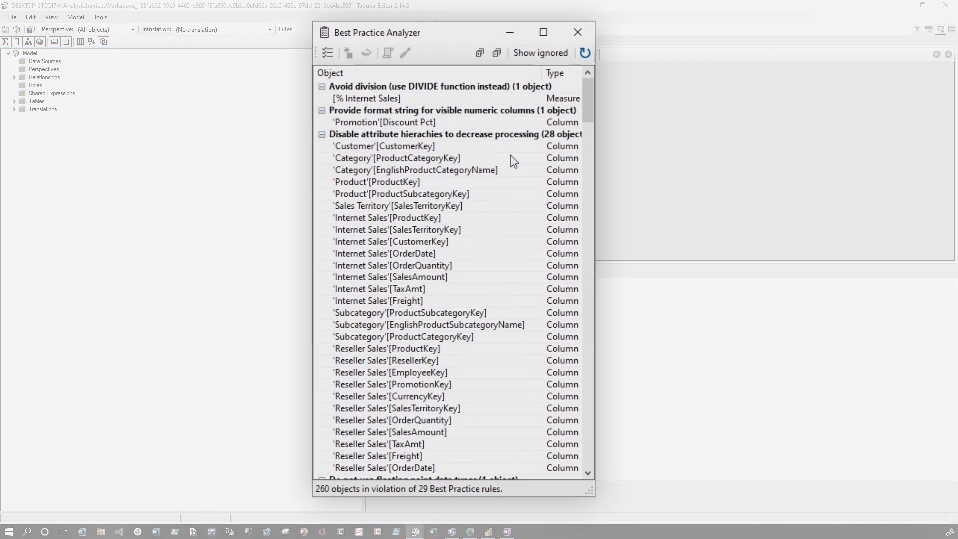
{"action": "mouse_move", "coordinate": [513, 170]}
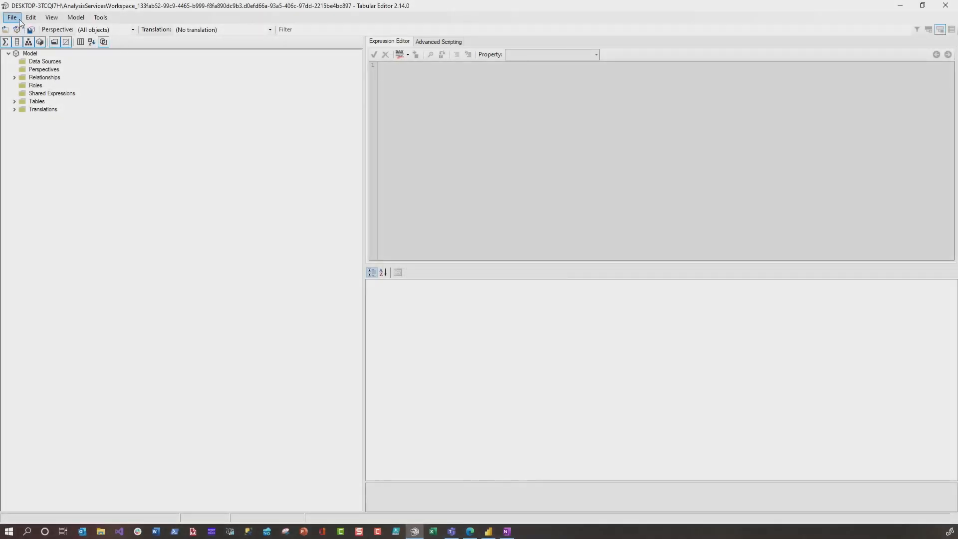
{"action": "left_click", "coordinate": [11, 17]}
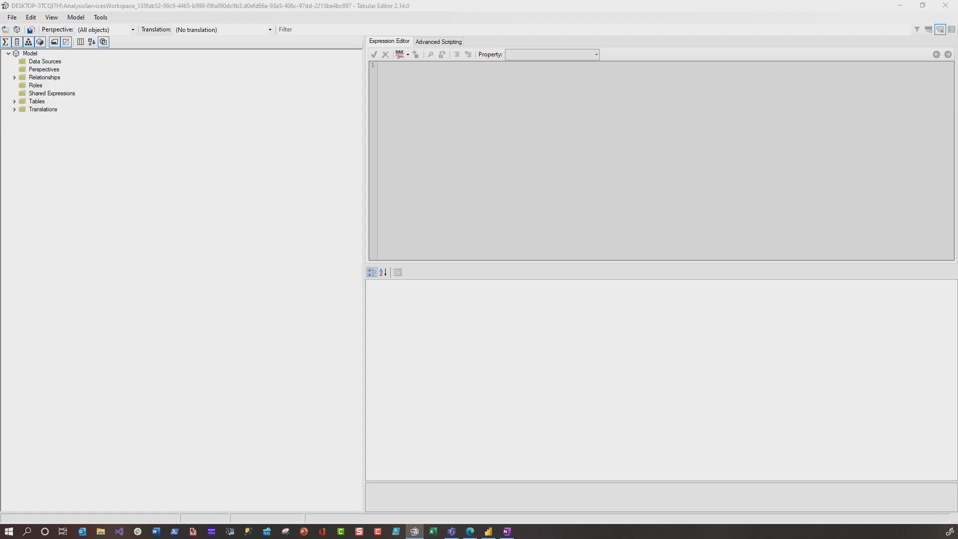
{"action": "left_click", "coordinate": [100, 17]}
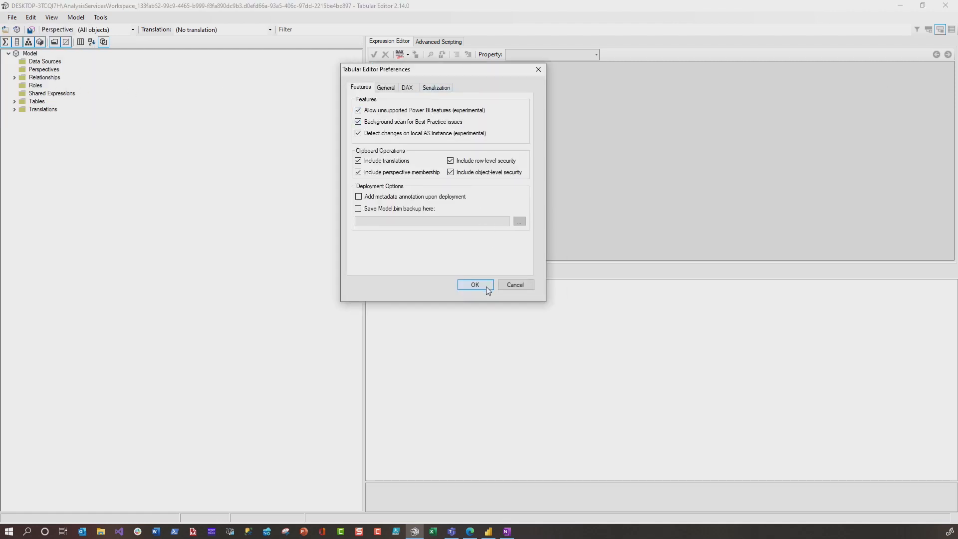
{"action": "left_click", "coordinate": [475, 284]}
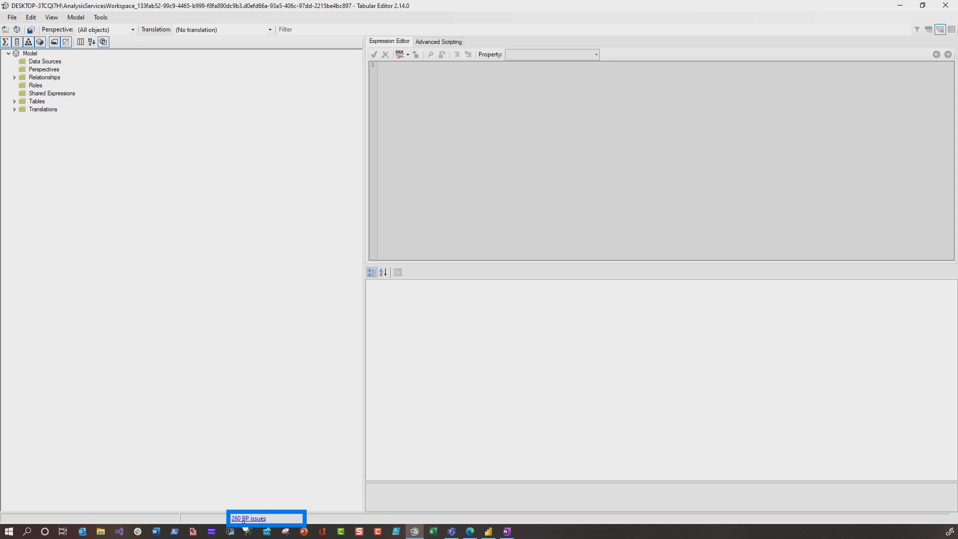
- Show the 260 Best Practice violations and the DIVIDE rule's % Internet Sales entry
{"action": "left_click", "coordinate": [249, 518]}
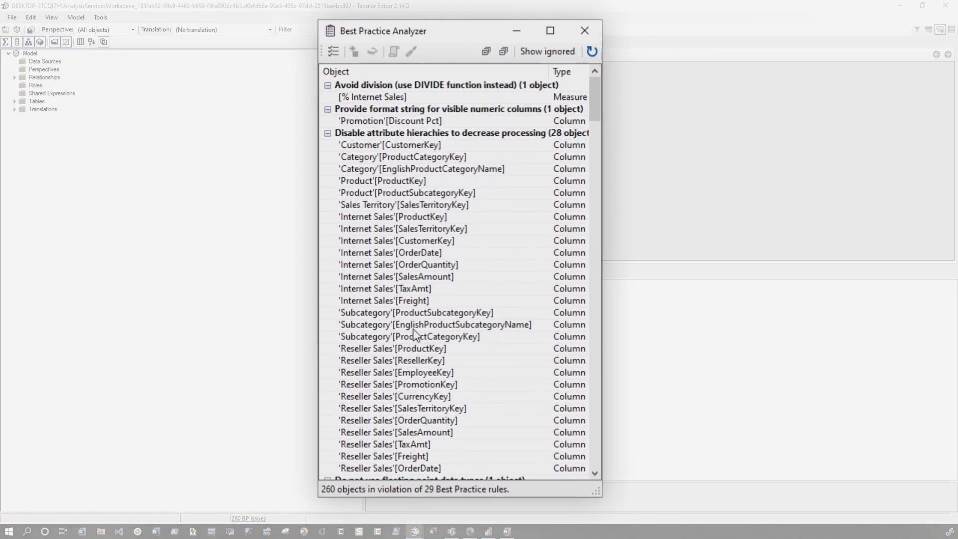
{"action": "mouse_move", "coordinate": [412, 336]}
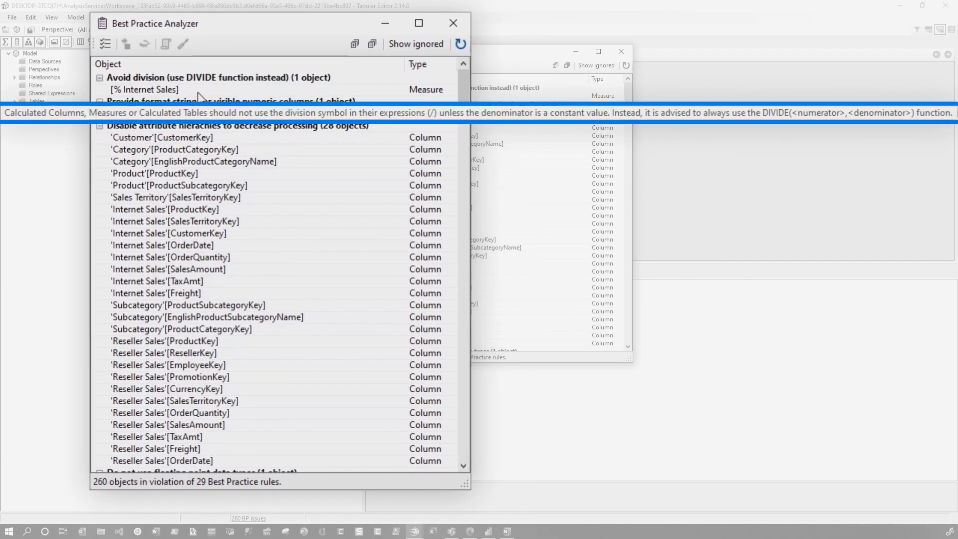
{"action": "double_click", "coordinate": [279, 112]}
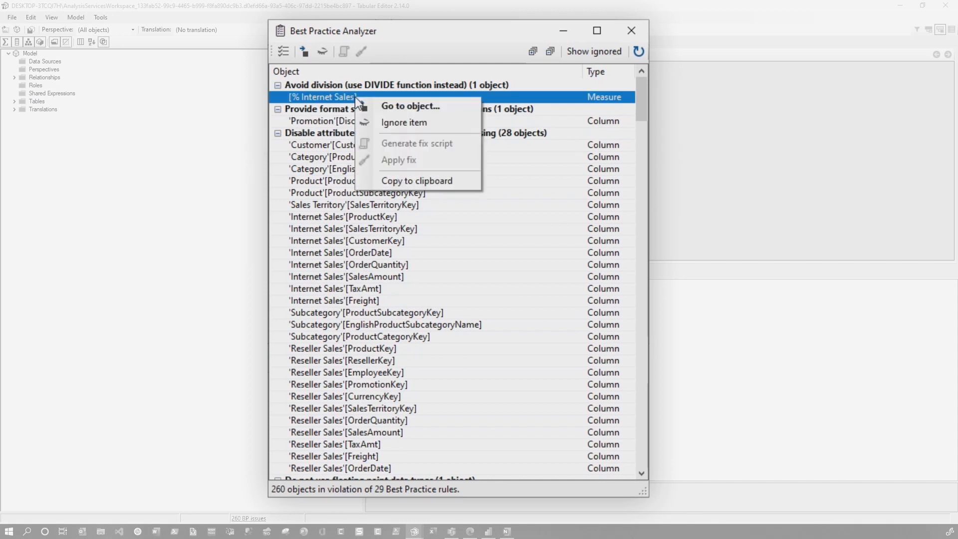
{"action": "mouse_move", "coordinate": [415, 159]}
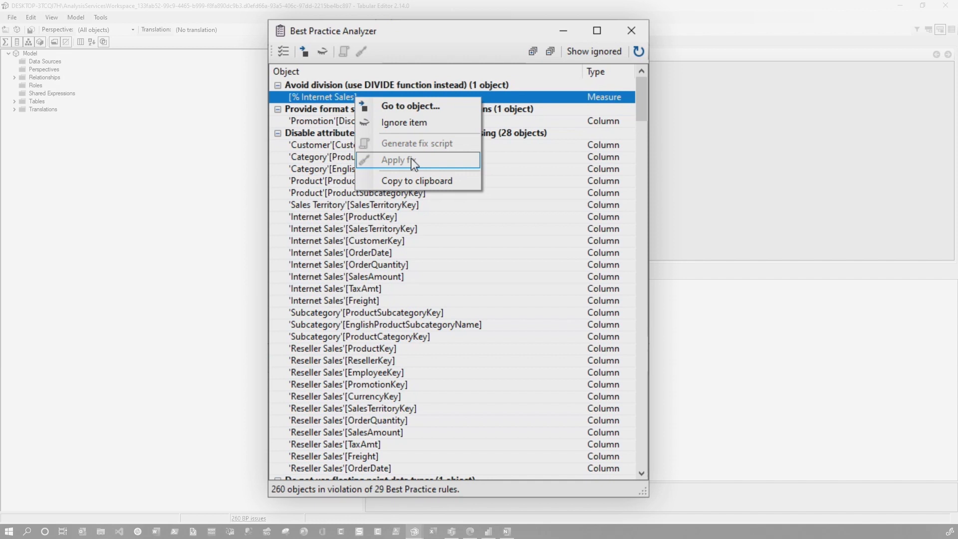
{"action": "mouse_move", "coordinate": [414, 105]}
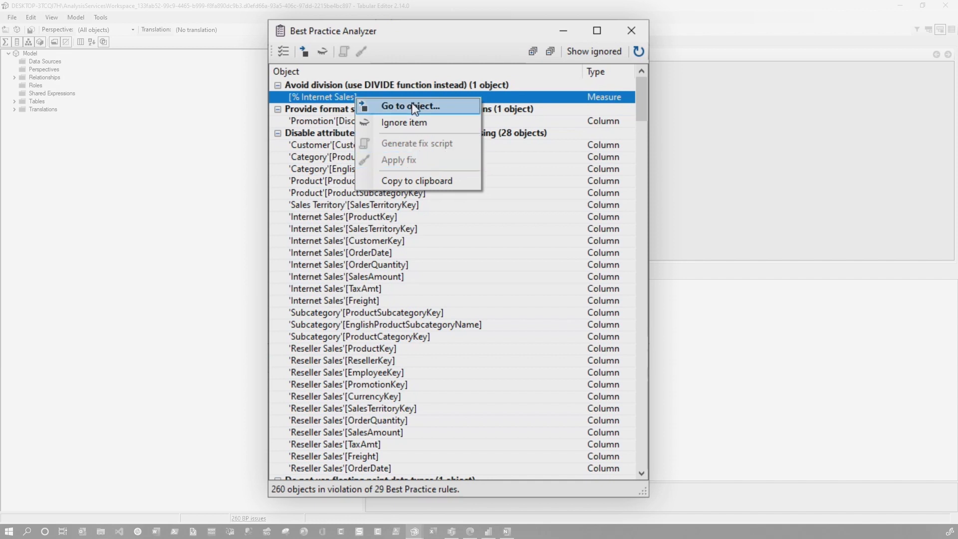
{"action": "mouse_move", "coordinate": [415, 107]}
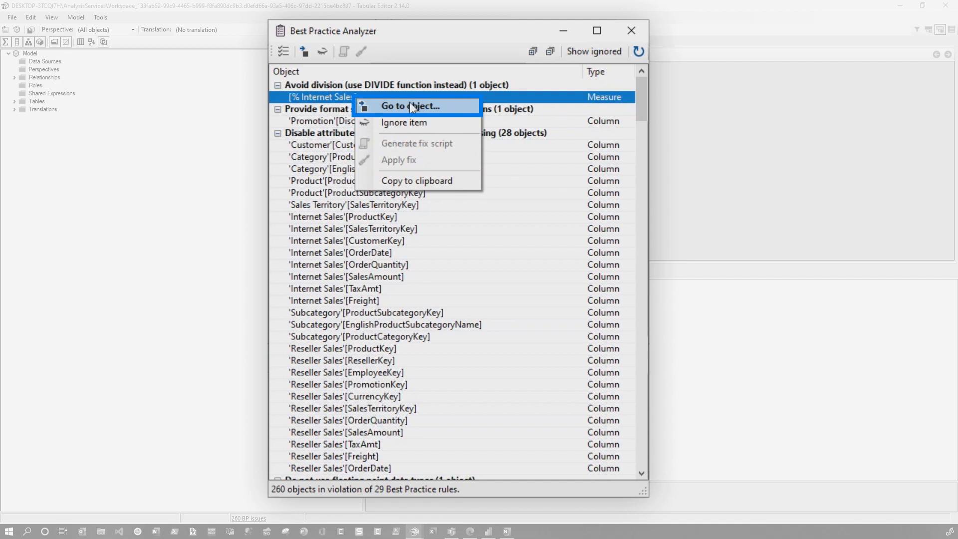
- Rewrite % Internet Sales as DIVIDE([Internet Total Sales],[Total Sales], BLANK()), dropping the count to 258
{"action": "left_click", "coordinate": [411, 106]}
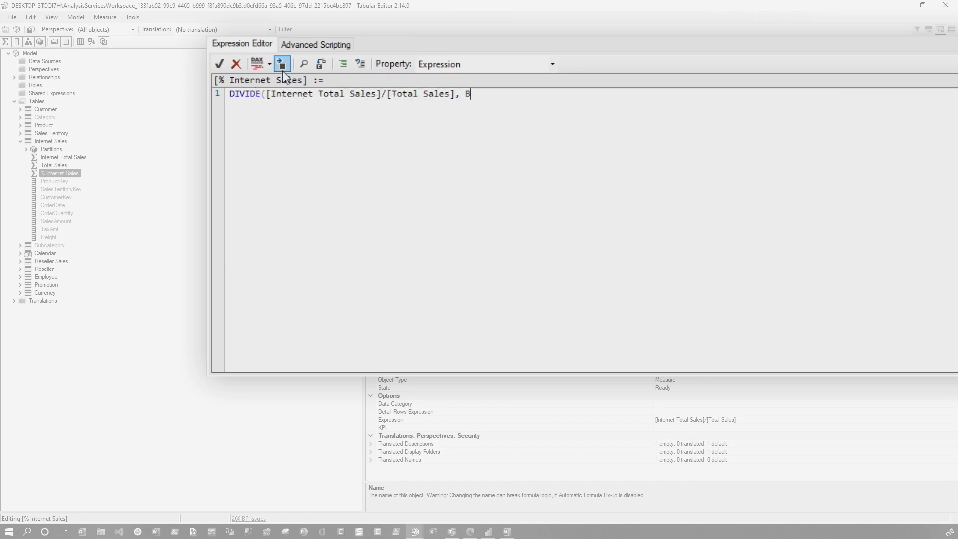
{"action": "type", "text": "LANK())"}
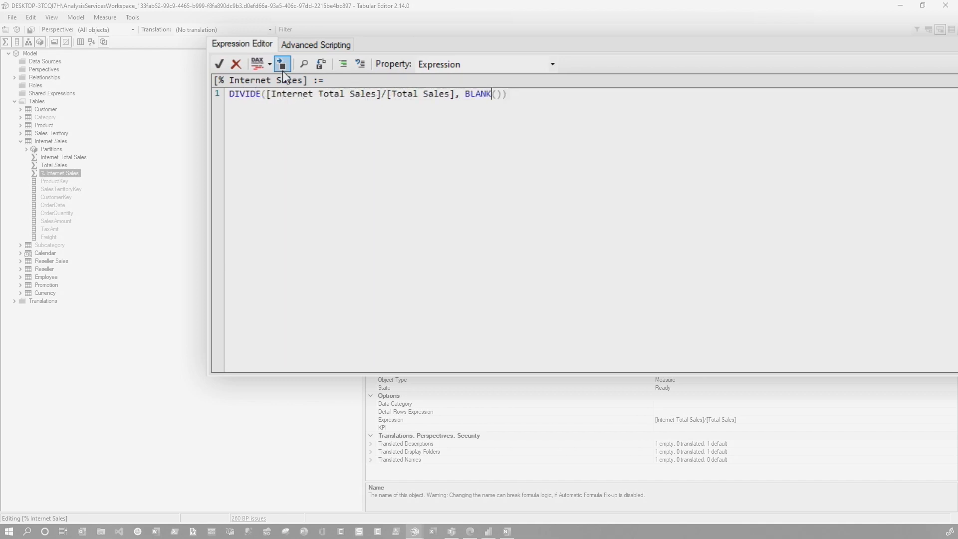
{"action": "type", "text": ","}
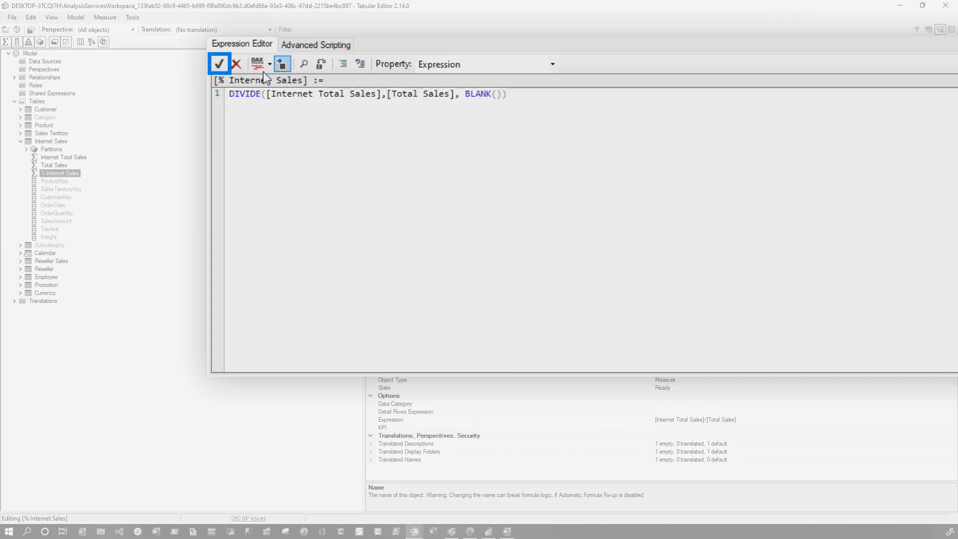
{"action": "left_click", "coordinate": [219, 64]}
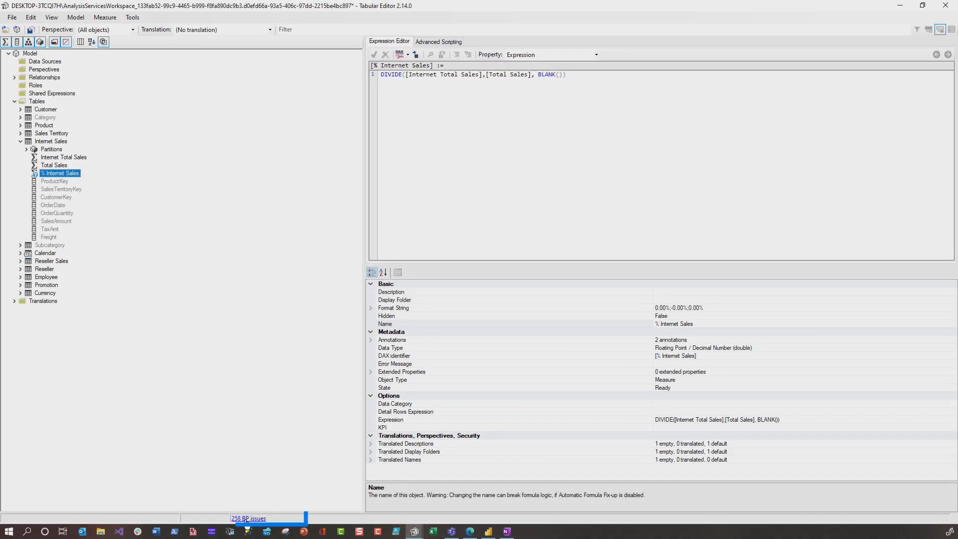
{"action": "left_click", "coordinate": [248, 518]}
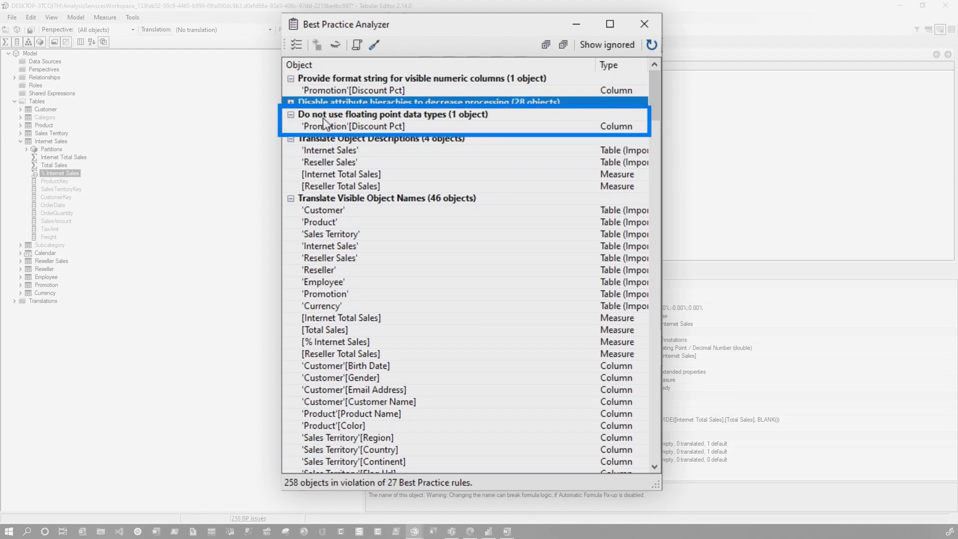
- Generate a fix script setting Promotion[Discount Pct] to Decimal data type
{"action": "right_click", "coordinate": [354, 126]}
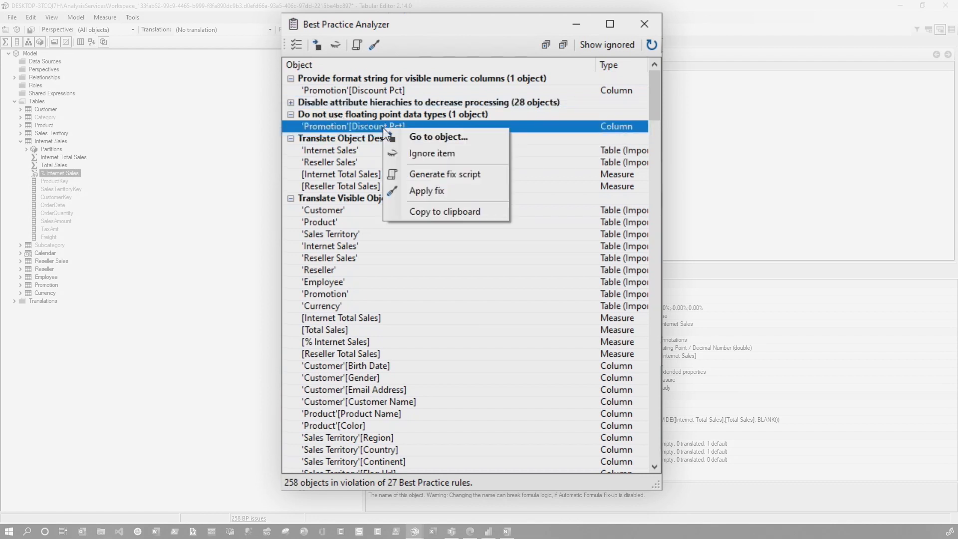
{"action": "mouse_move", "coordinate": [443, 178]}
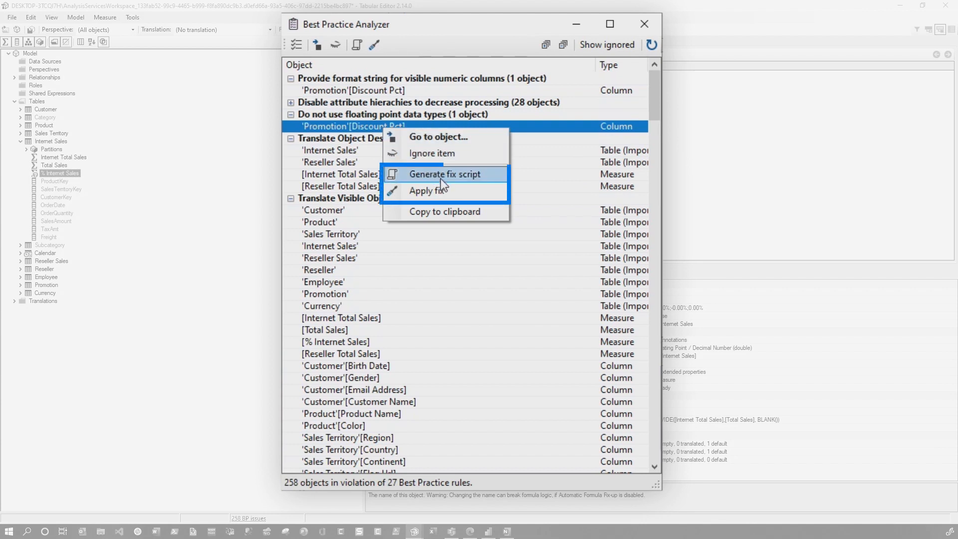
{"action": "mouse_move", "coordinate": [445, 173]}
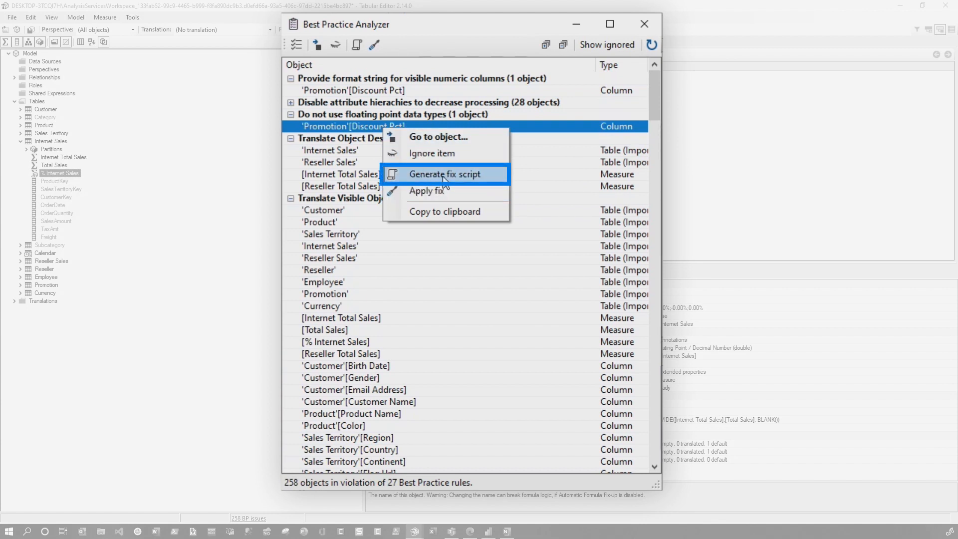
{"action": "left_click", "coordinate": [445, 174]}
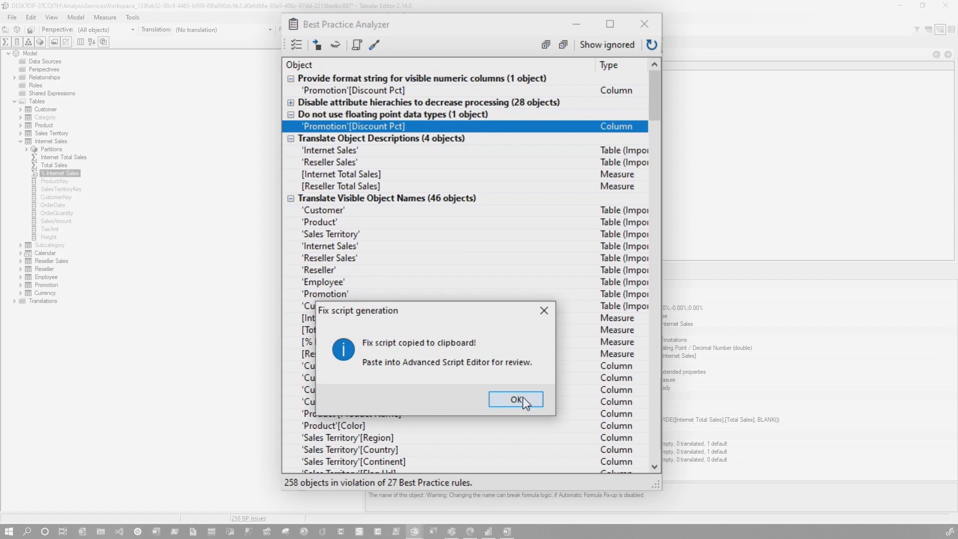
{"action": "left_click", "coordinate": [515, 399]}
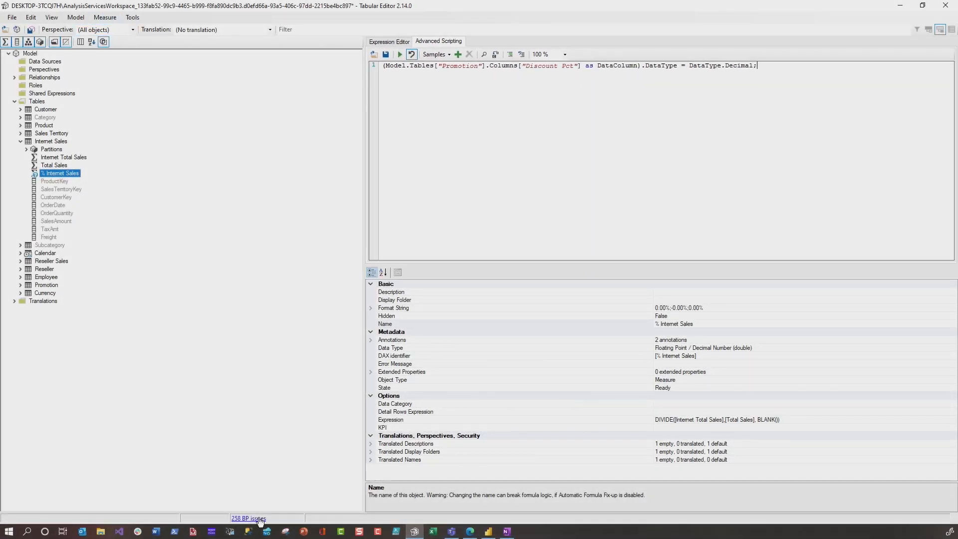
- Collapse all rule groups and unignore the relationship-columns integer rule
{"action": "right_click", "coordinate": [342, 137]}
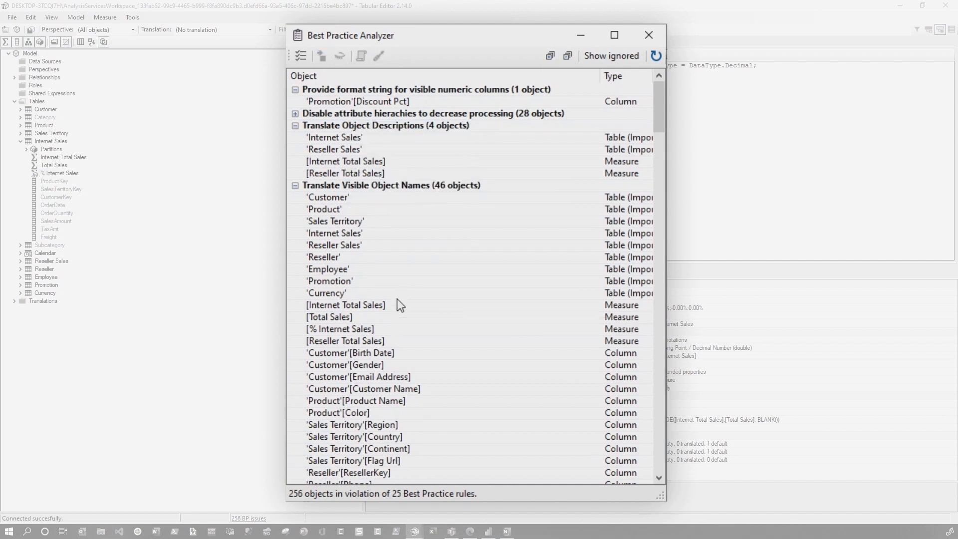
{"action": "right_click", "coordinate": [333, 149]}
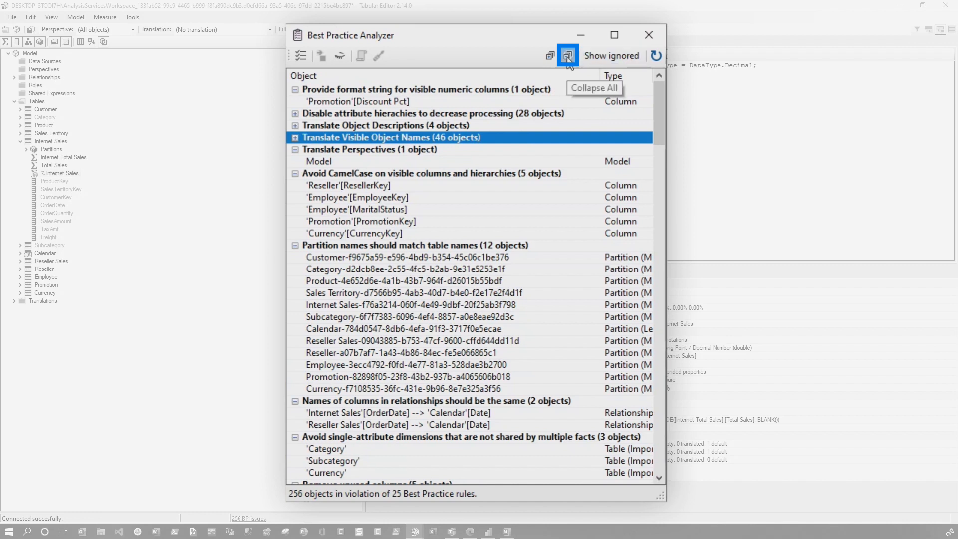
{"action": "left_click", "coordinate": [567, 55]}
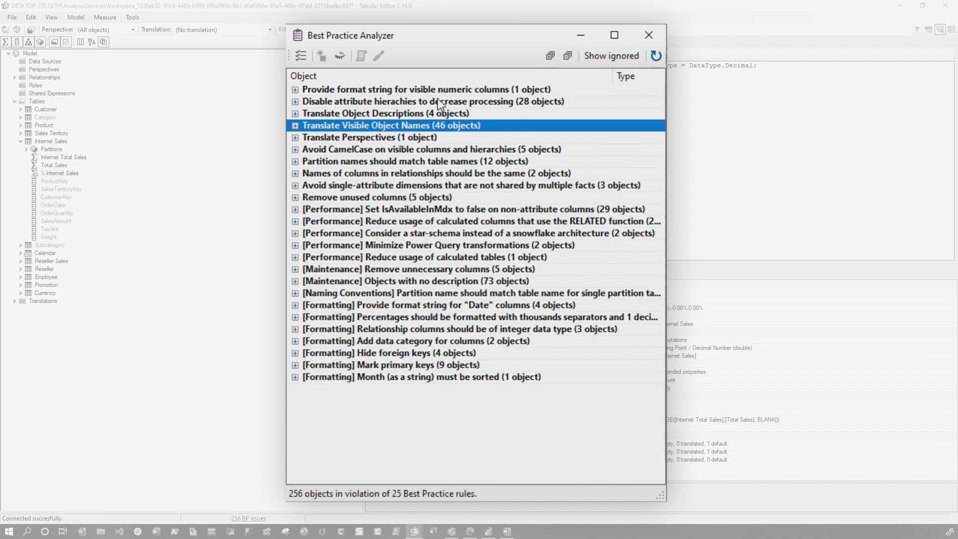
{"action": "mouse_move", "coordinate": [409, 399]}
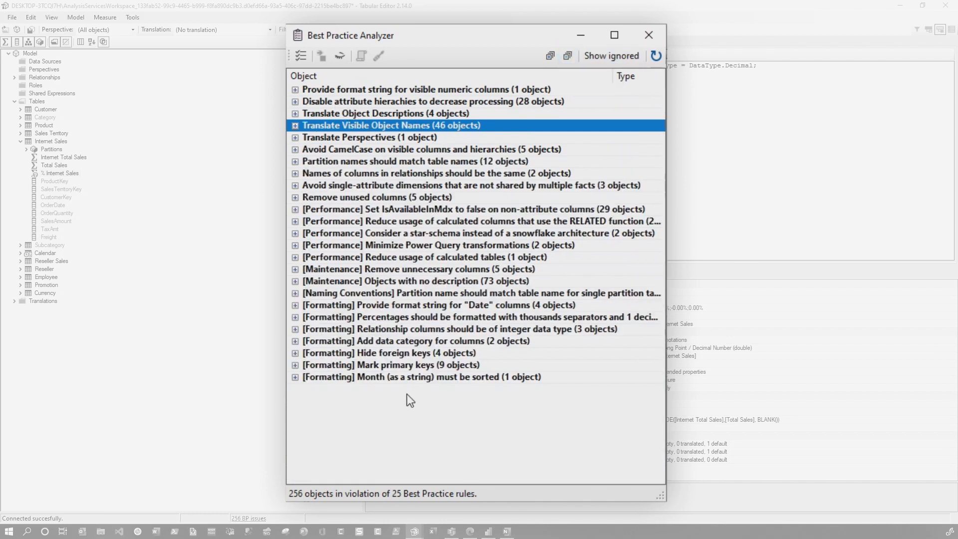
{"action": "mouse_move", "coordinate": [428, 341]}
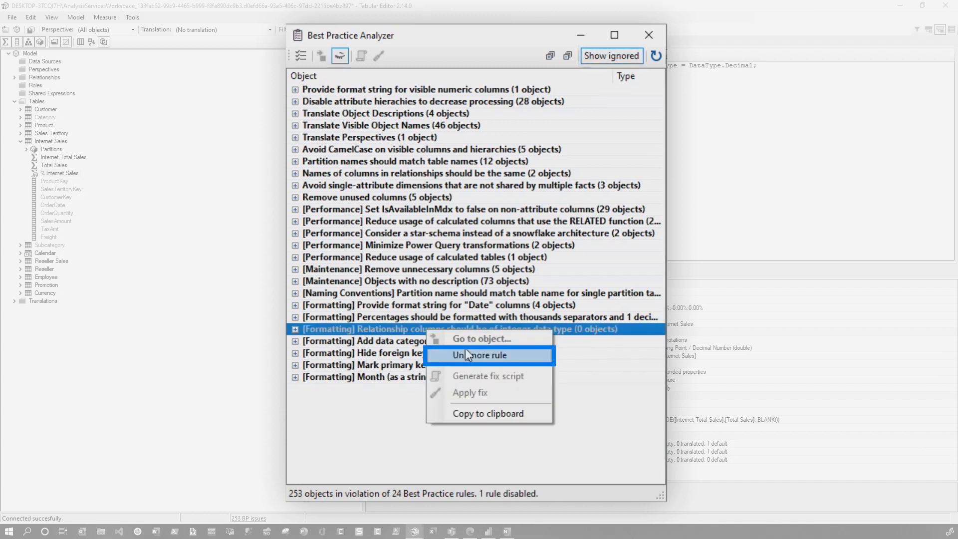
{"action": "left_click", "coordinate": [480, 355]}
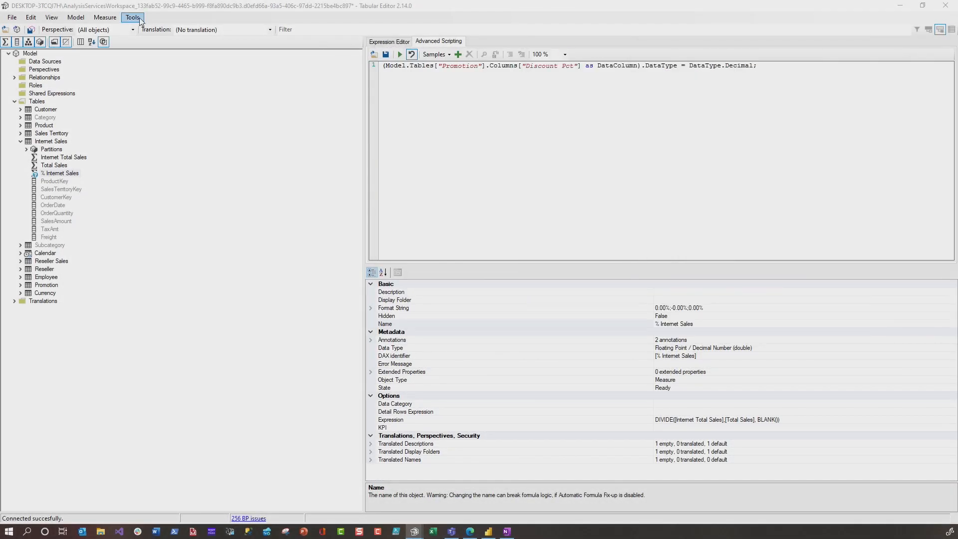
- Show the local user's BPA rule collection and select the fully qualified column references rule
{"action": "left_click", "coordinate": [133, 17]}
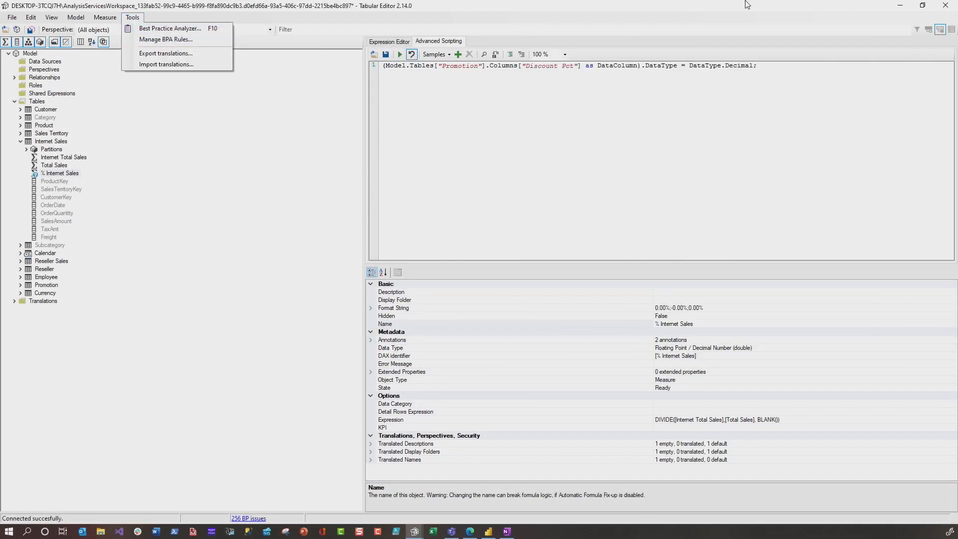
{"action": "left_click", "coordinate": [169, 28]}
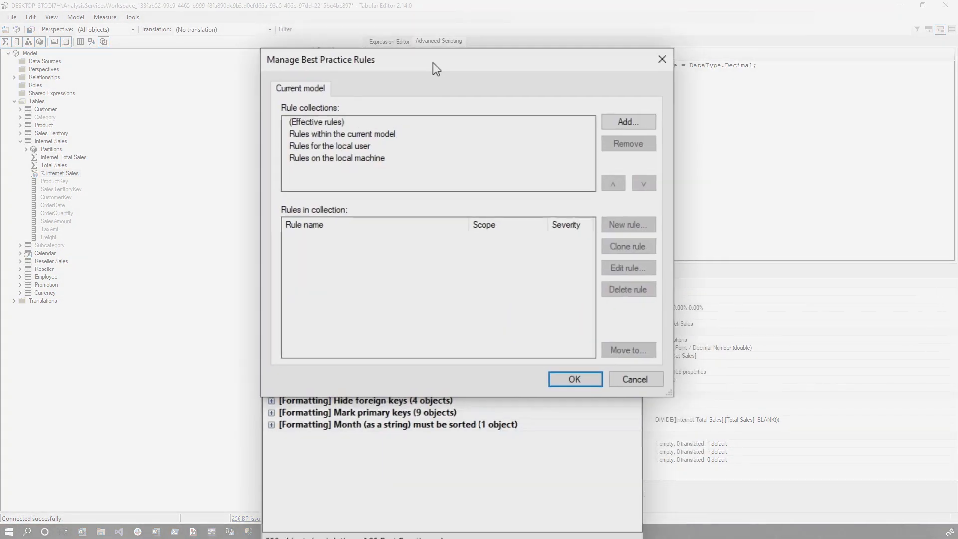
{"action": "left_click", "coordinate": [330, 146]}
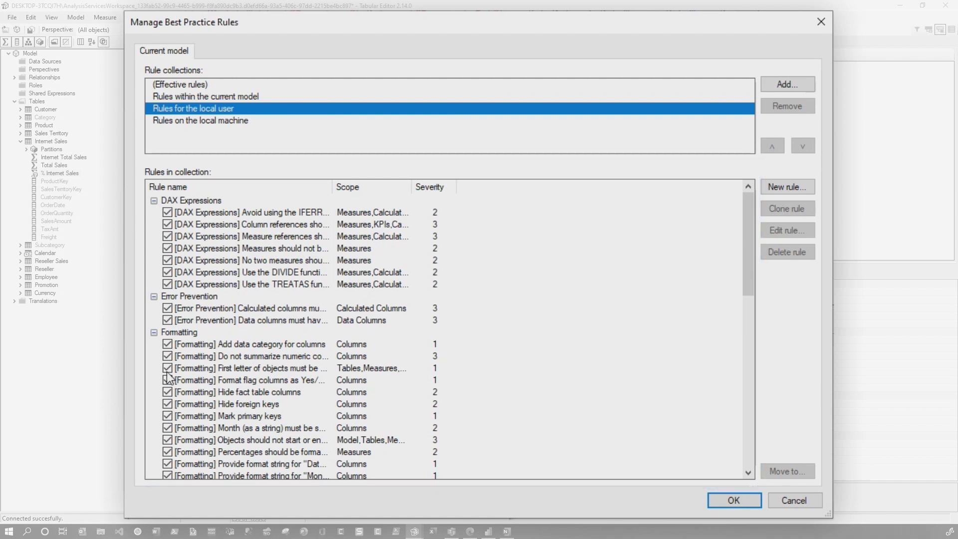
{"action": "left_click", "coordinate": [251, 225]}
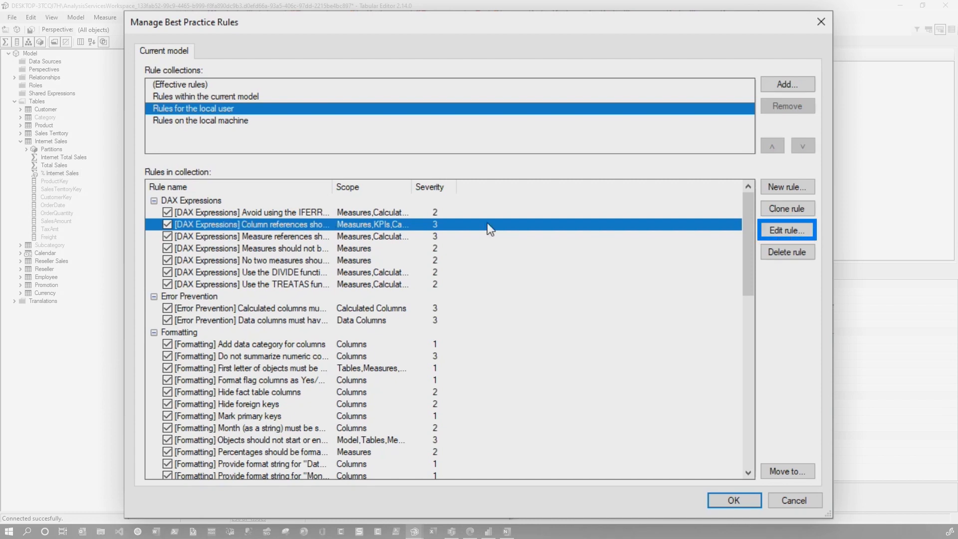
- Edit the column references rule, trying severity 2 and 1 before raising it back to 3
{"action": "left_click", "coordinate": [787, 230]}
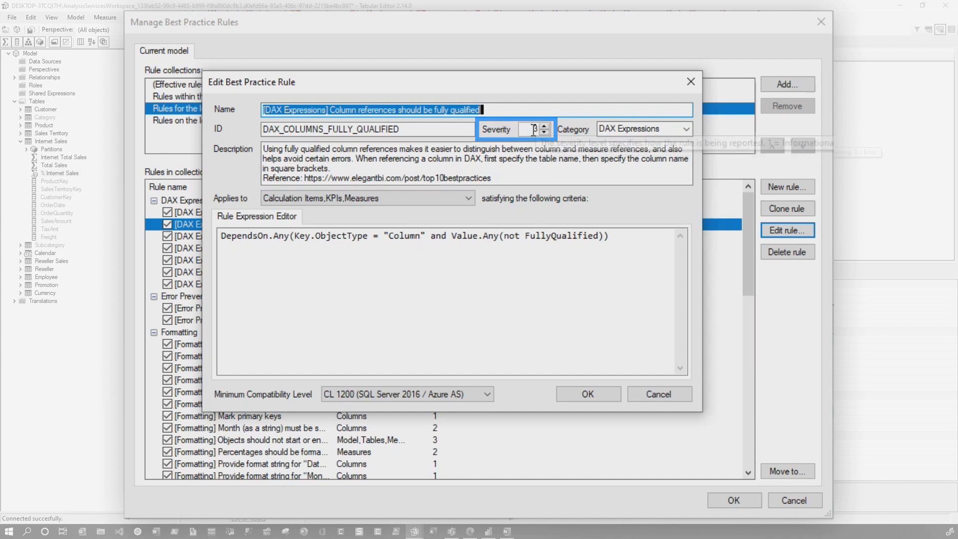
{"action": "mouse_move", "coordinate": [533, 128]}
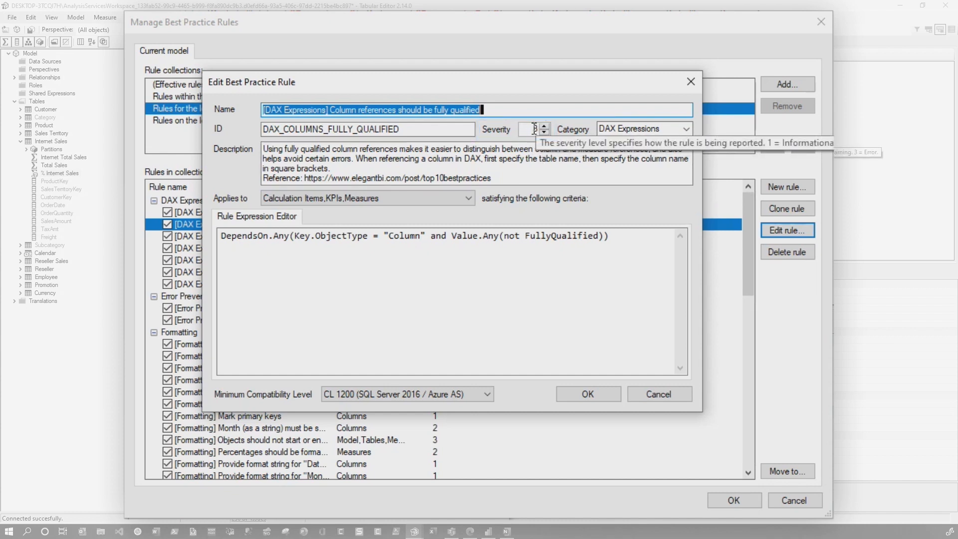
{"action": "left_click", "coordinate": [543, 125]}
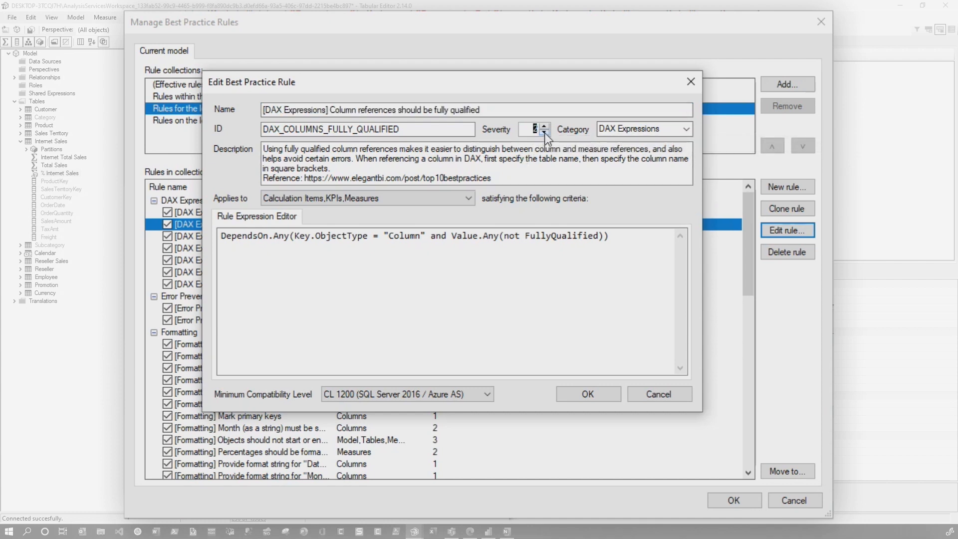
{"action": "left_click", "coordinate": [543, 133]}
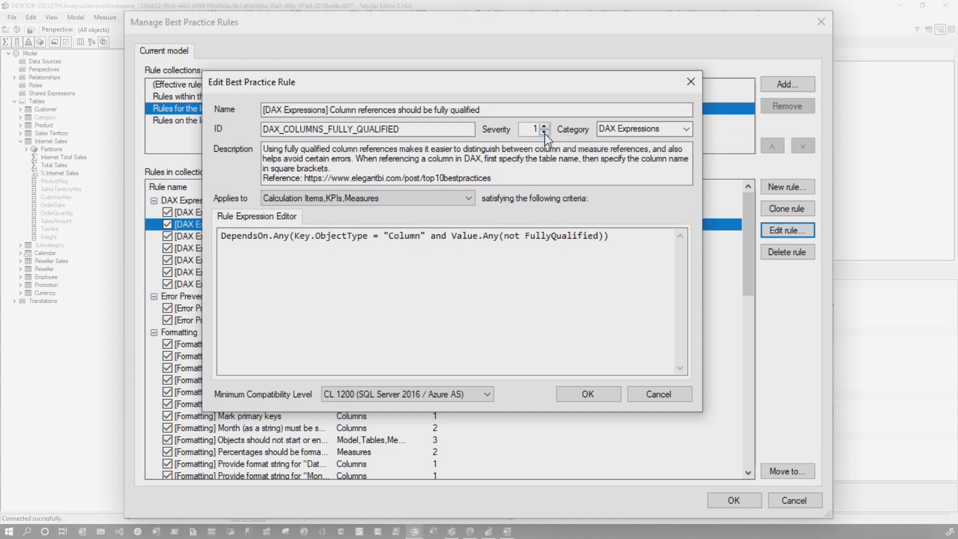
{"action": "left_click", "coordinate": [544, 125]}
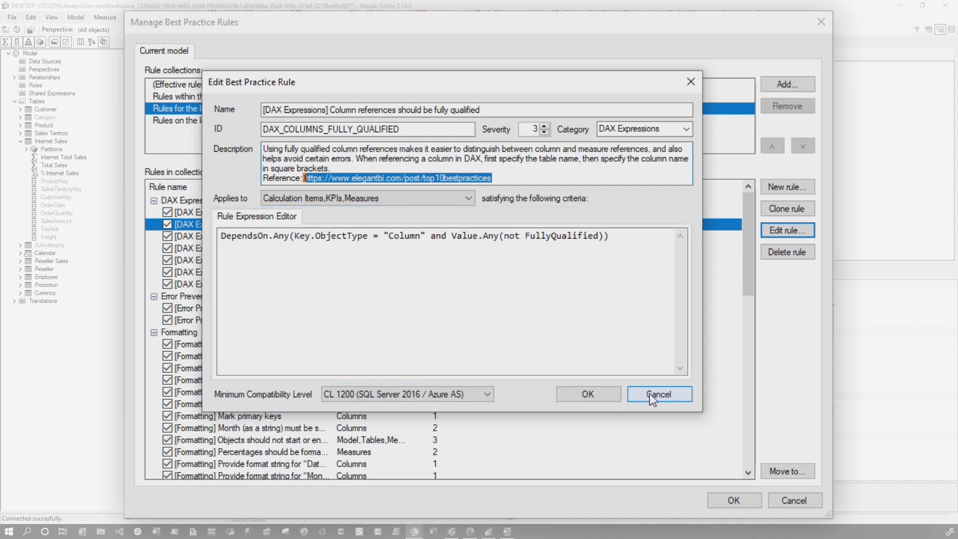
- Cancel the rule edit and scroll the Power BI blog post to its Performance rule list
{"action": "left_click", "coordinate": [658, 393]}
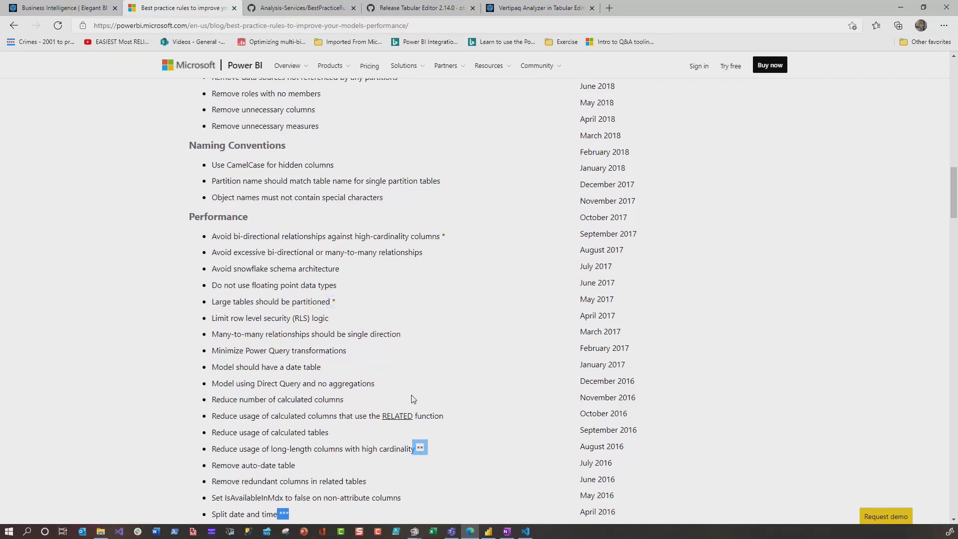
{"action": "scroll", "scroll_direction": "down", "scroll_amount": 3}
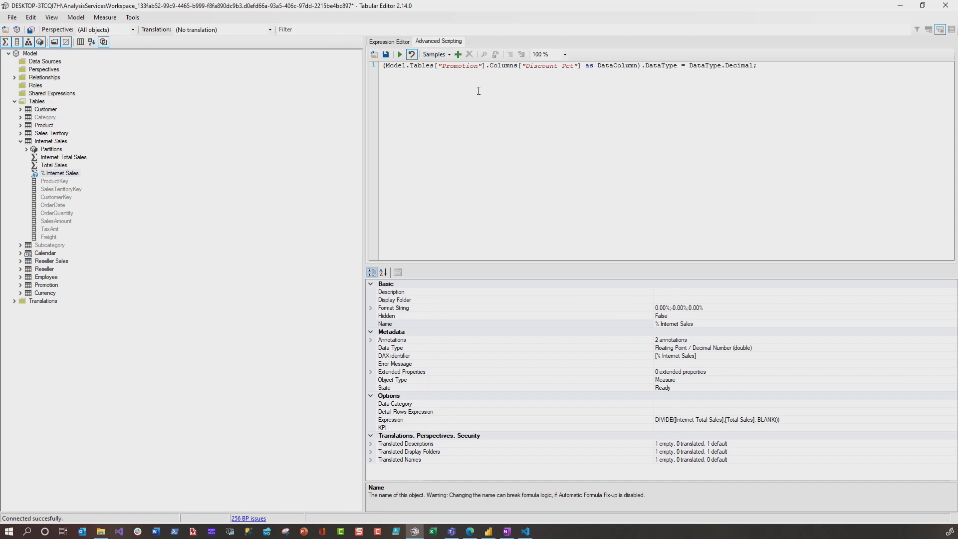
{"action": "mouse_move", "coordinate": [478, 89]}
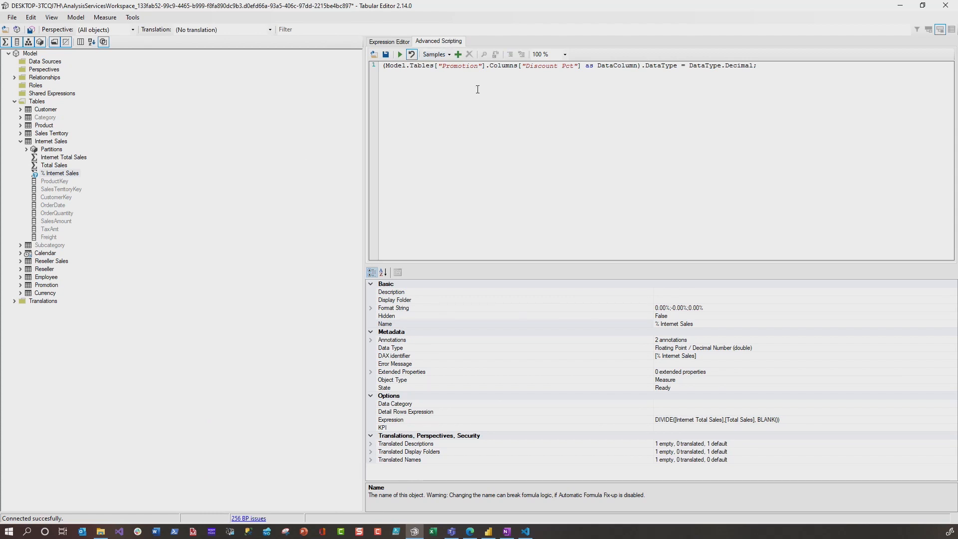